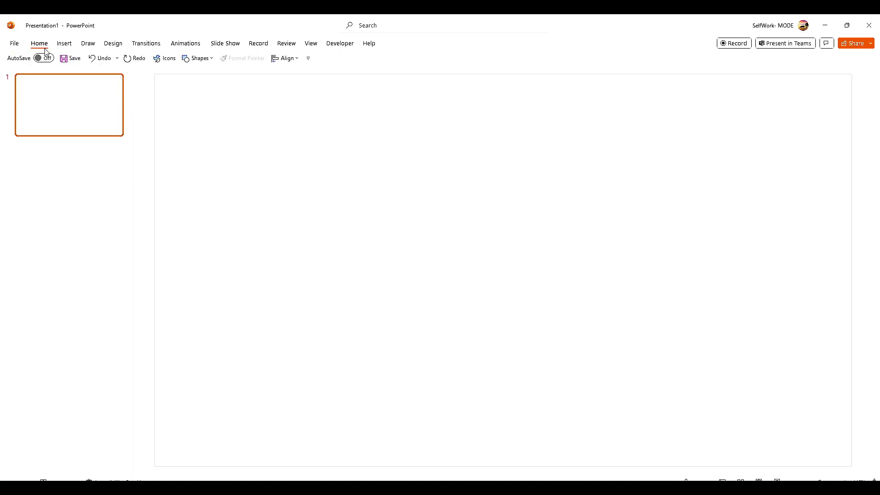
- Reach the Office Add-ins store from Home > Add-ins > Get Add-ins and start a search
left_click(39, 43)
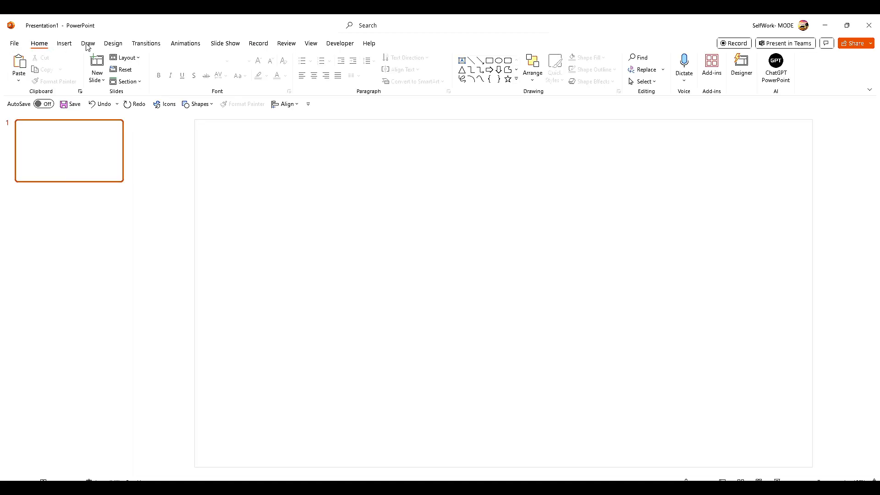
left_click(711, 66)
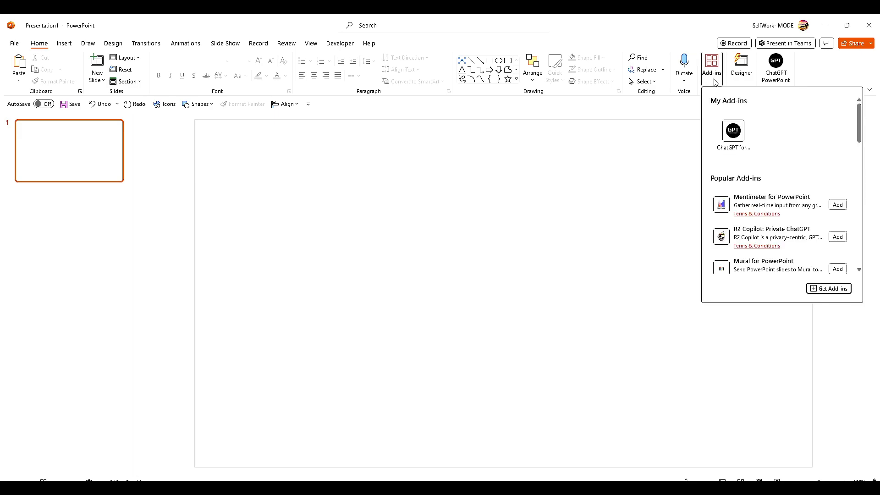
left_click(734, 131)
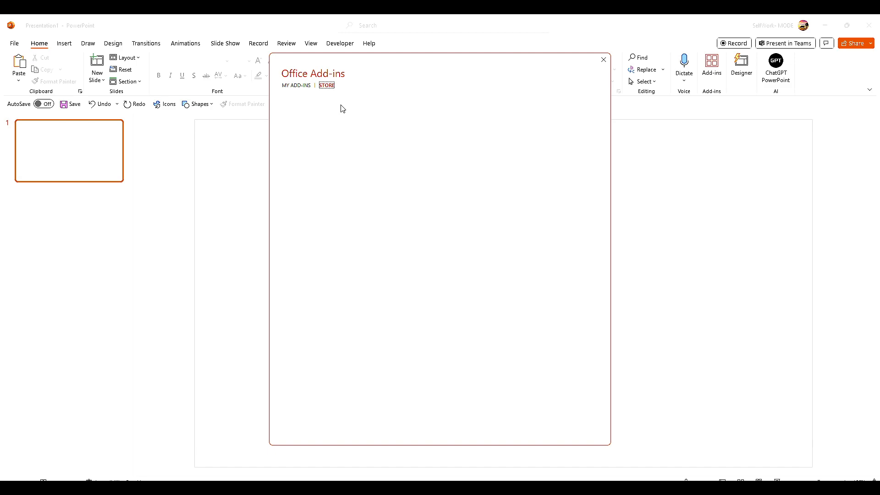
left_click(327, 84)
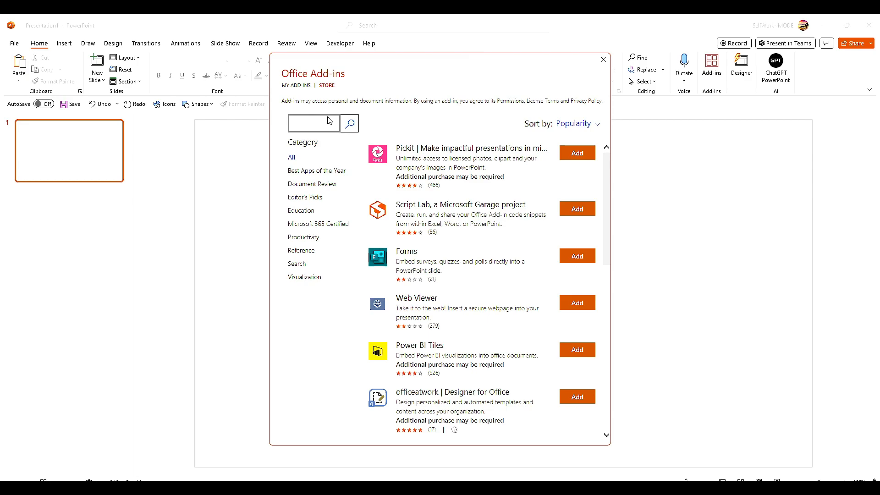
left_click(312, 122)
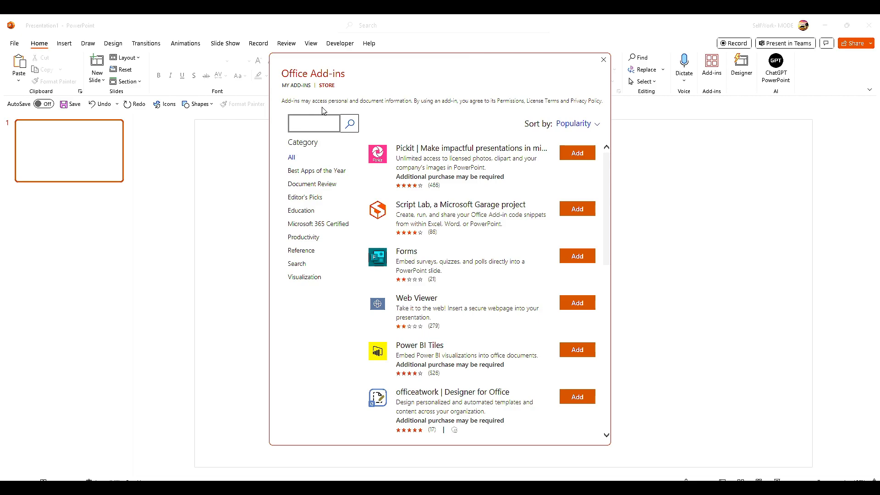
- Search the add-in store for 'countdown' and browse the results
type("countdo")
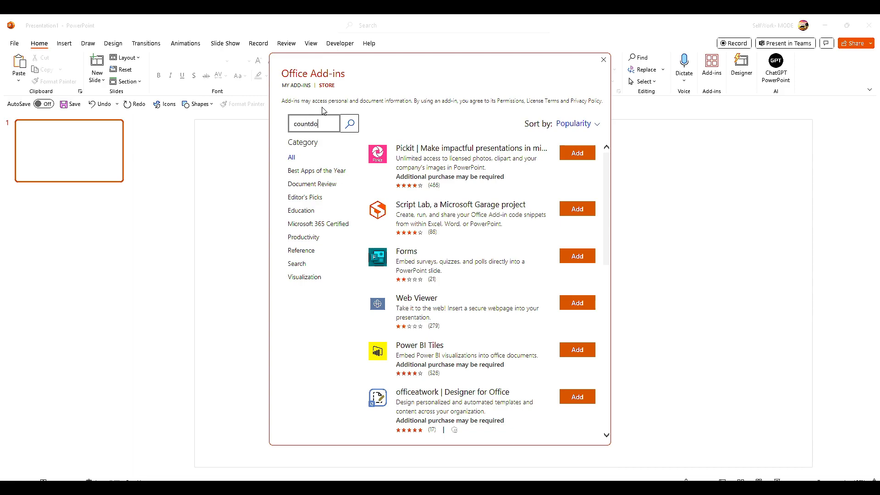
left_click(349, 123)
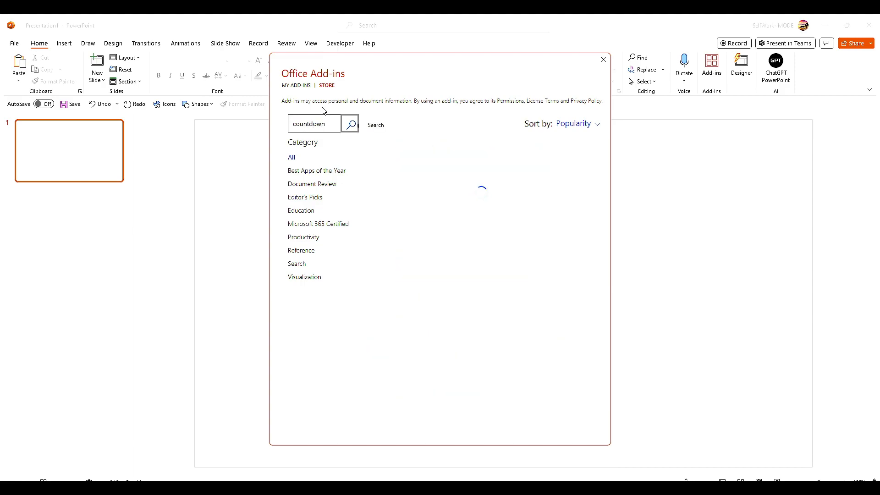
left_click(349, 124)
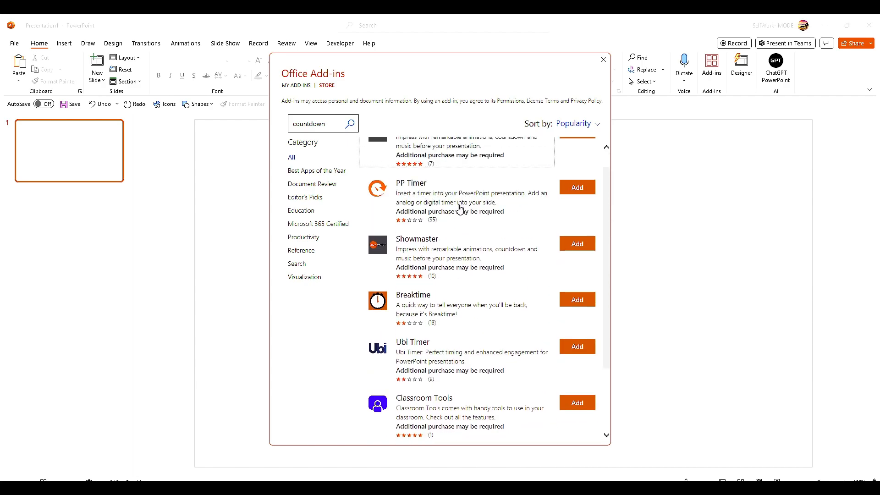
scroll("down", 3)
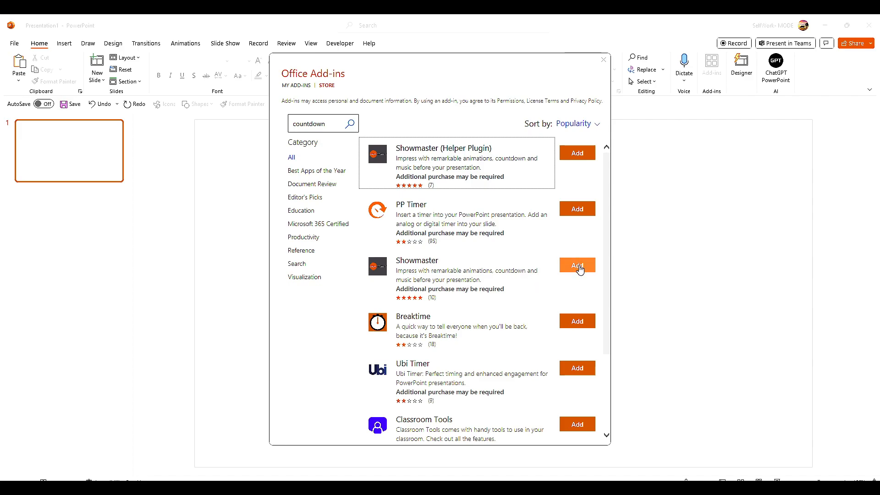
- Add the Showmaster add-in, accepting its license terms and continuing the install
left_click(577, 265)
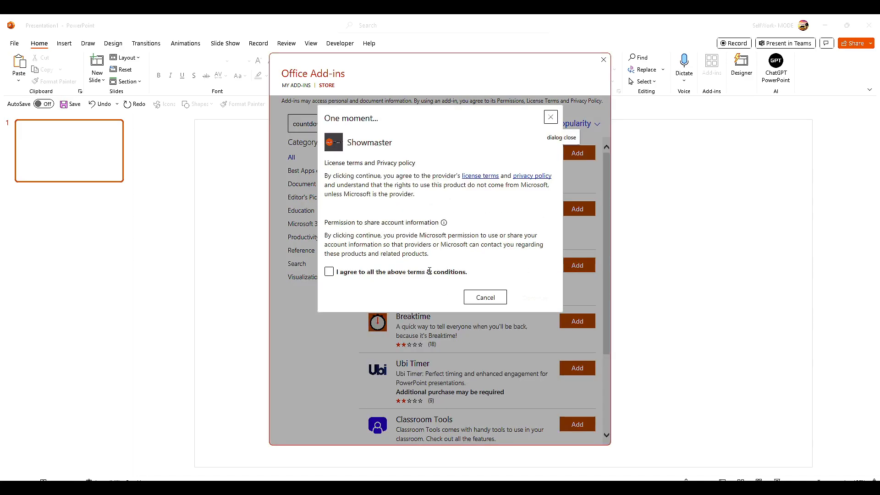
left_click(328, 271)
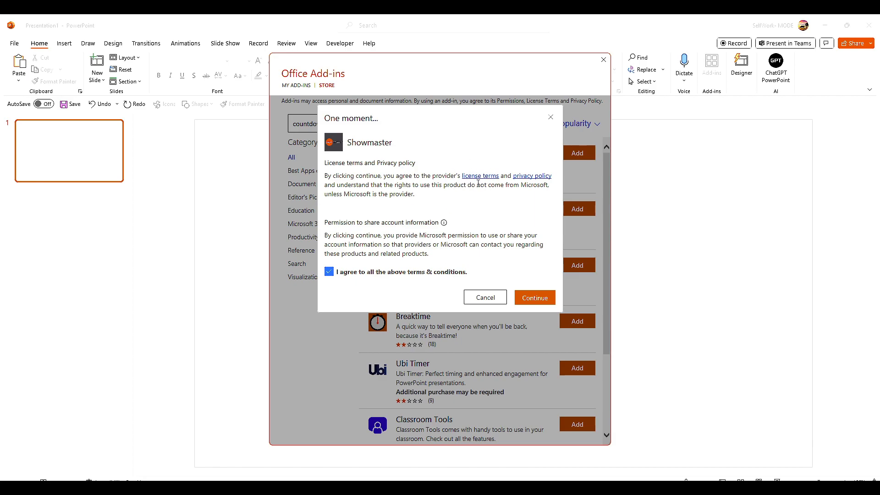
mouse_move(533, 297)
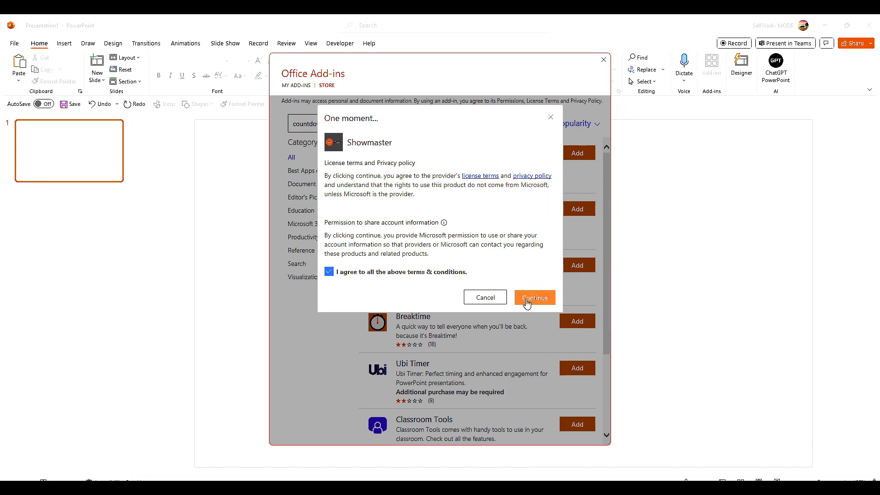
left_click(533, 297)
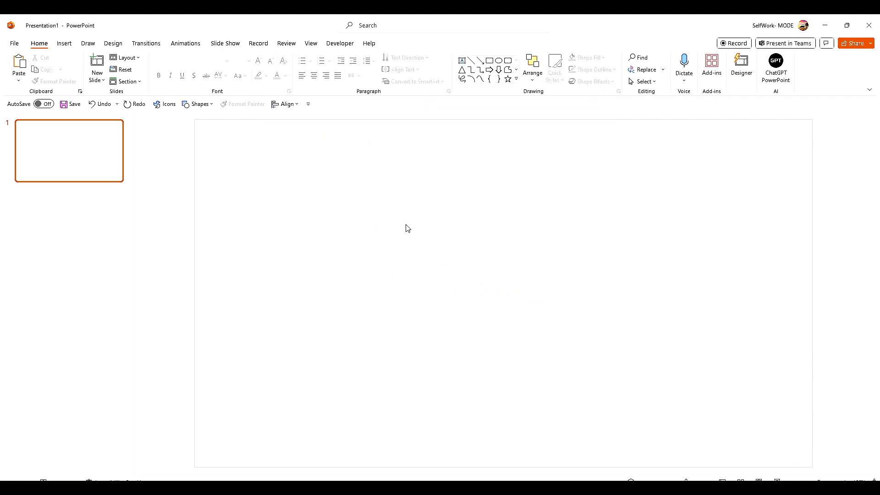
mouse_move(349, 264)
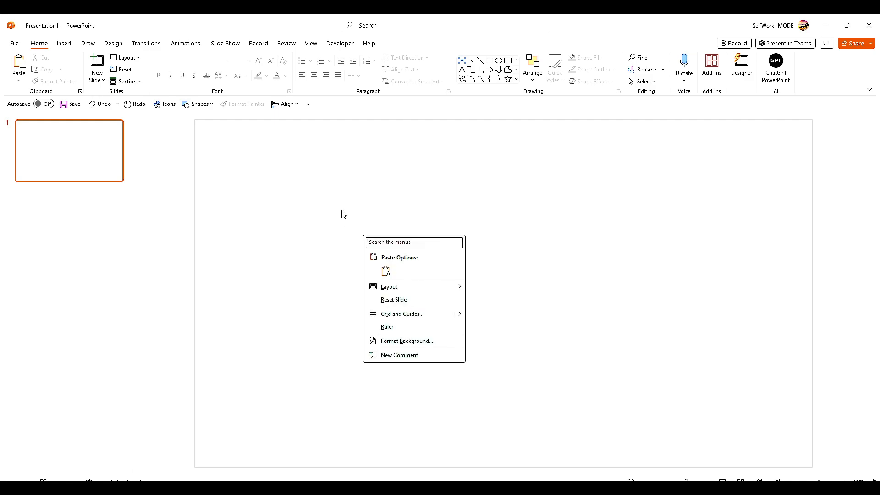
- Dismiss the Showmaster welcome tips and create a Showmaster intro slide from its ribbon
left_click(341, 207)
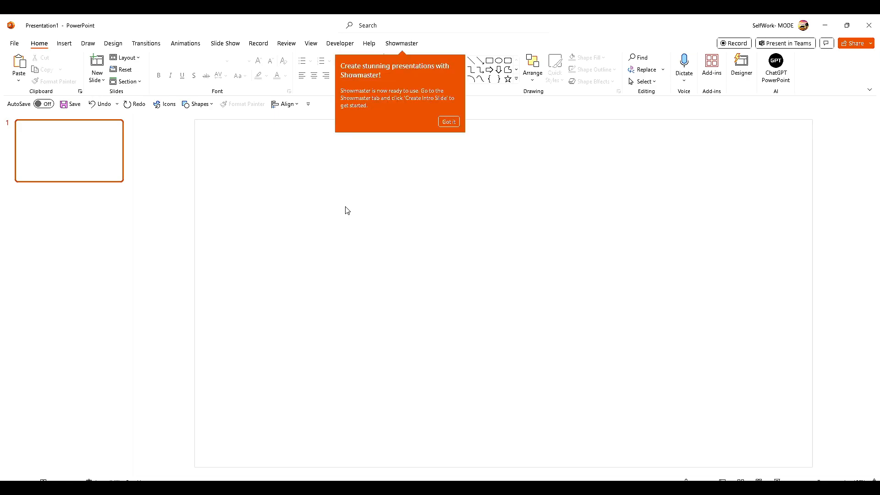
left_click(448, 122)
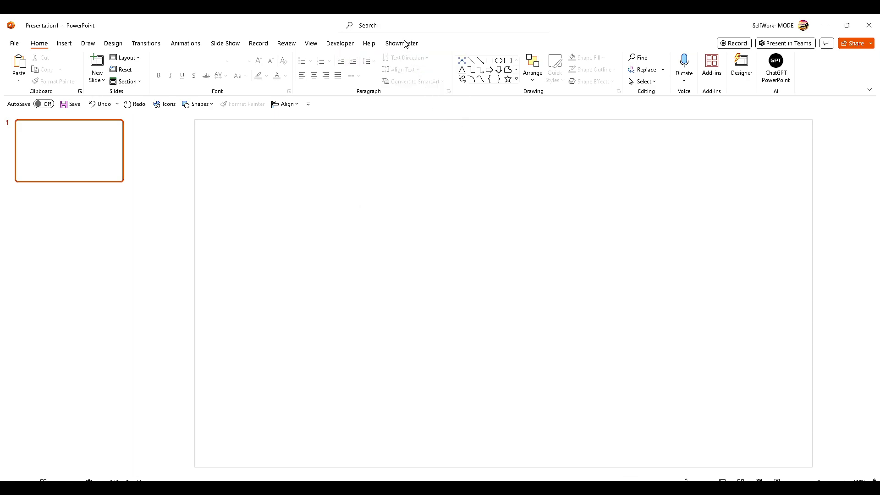
left_click(401, 43)
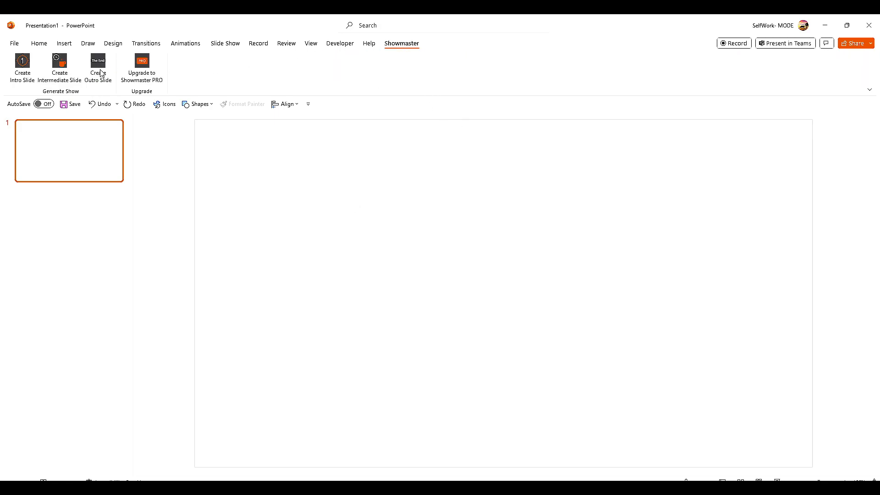
mouse_move(59, 67)
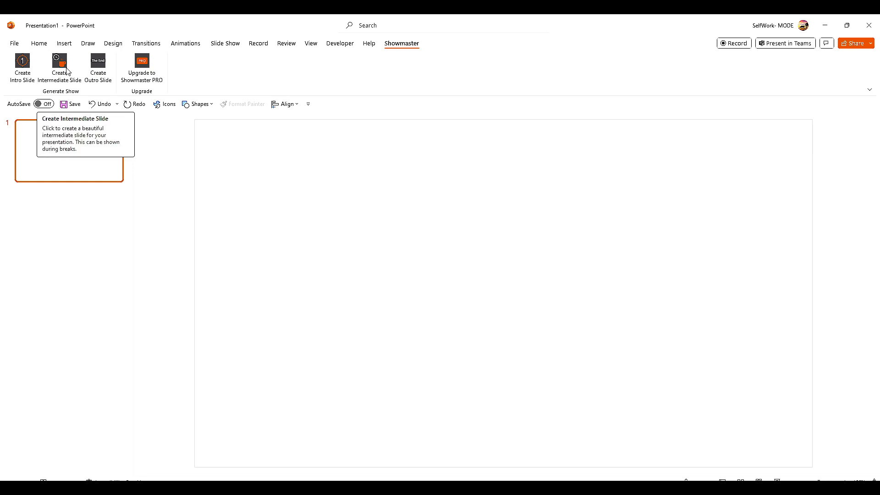
mouse_move(54, 91)
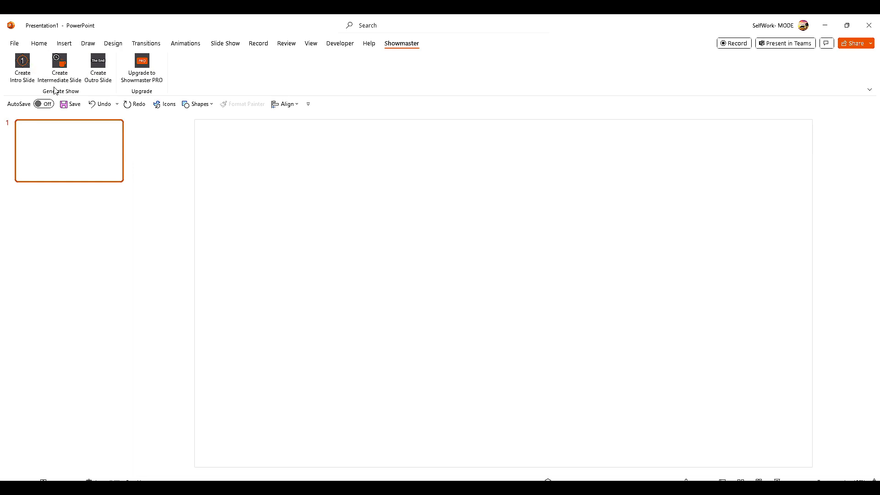
left_click(22, 67)
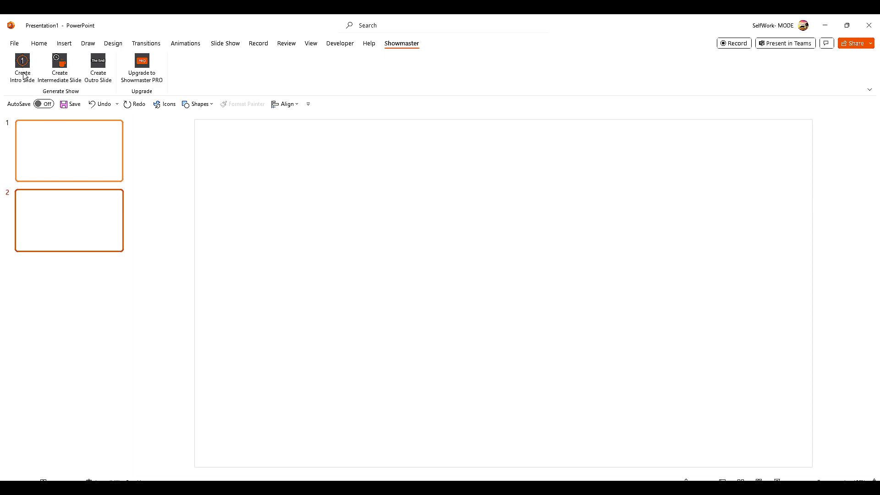
mouse_move(80, 137)
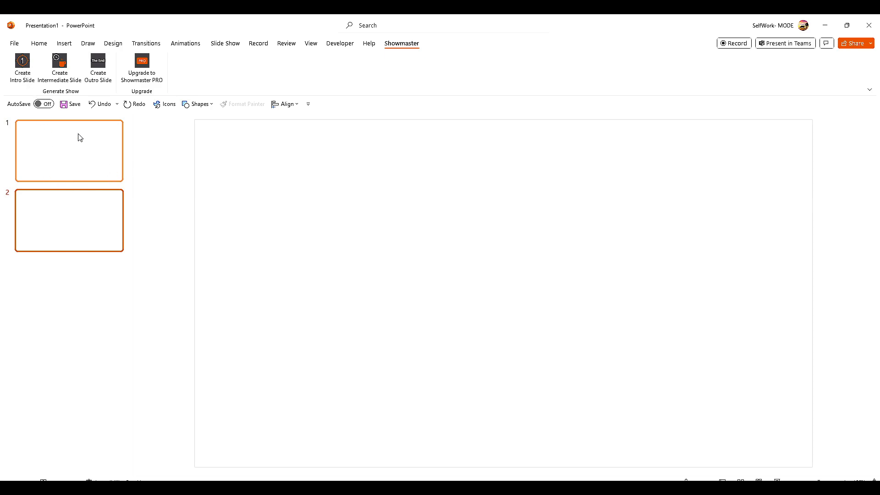
mouse_move(133, 78)
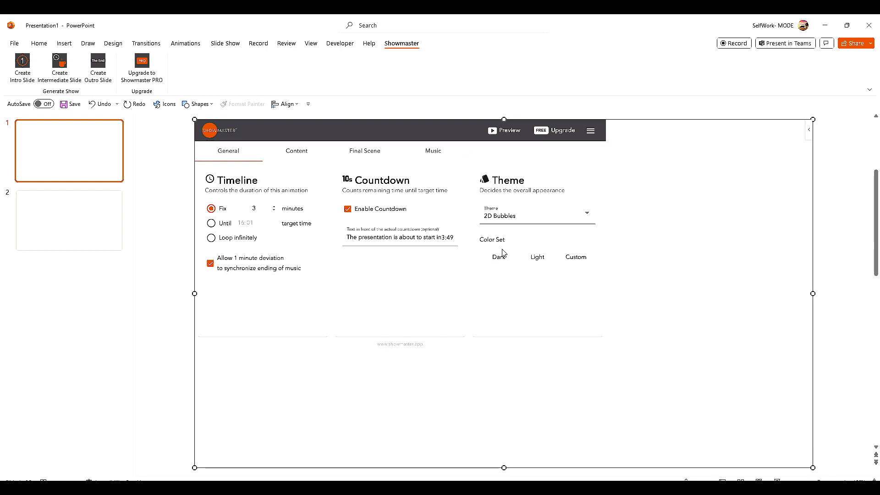
mouse_move(503, 254)
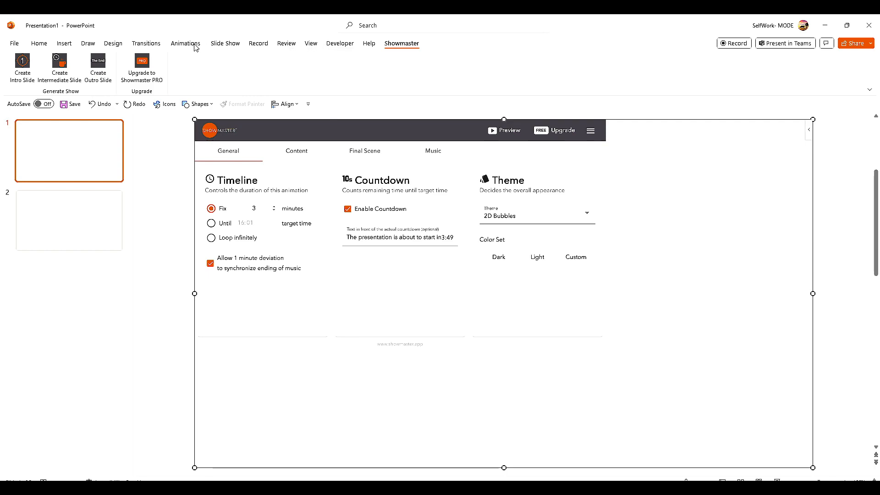
- Insert the Showmaster panel on slide 1 from the add-ins list and accept its helper plugin terms
left_click(39, 43)
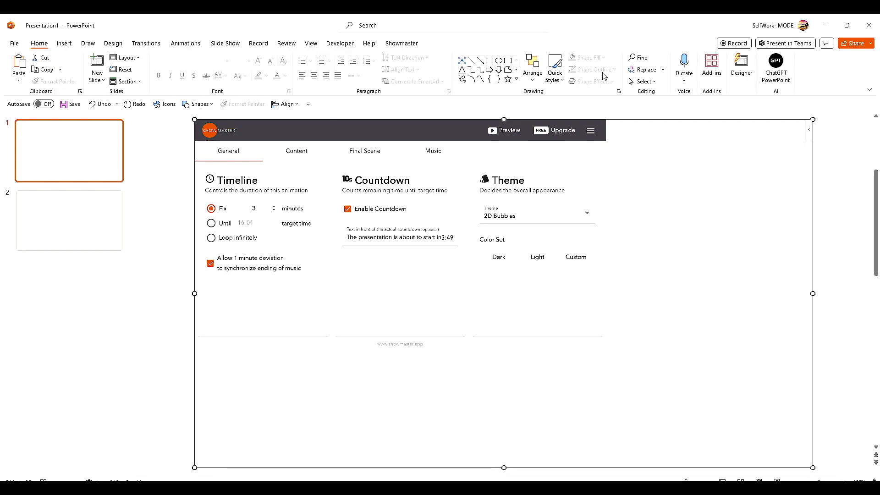
left_click(712, 64)
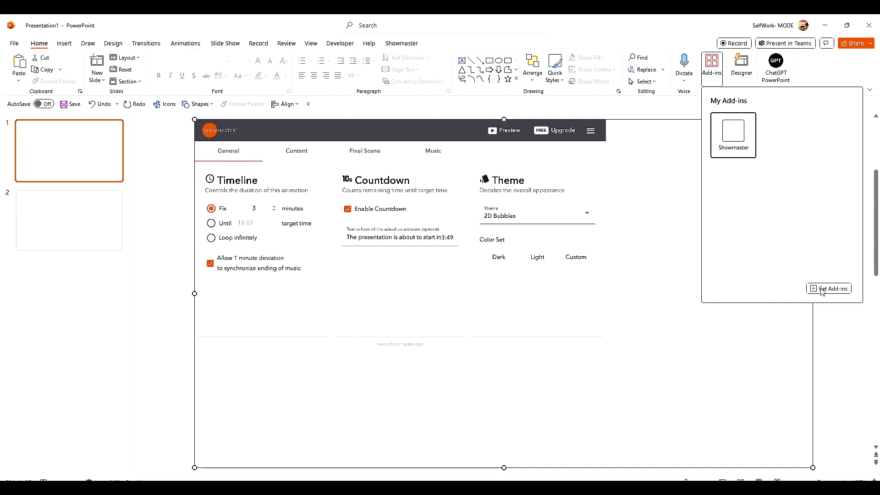
left_click(833, 289)
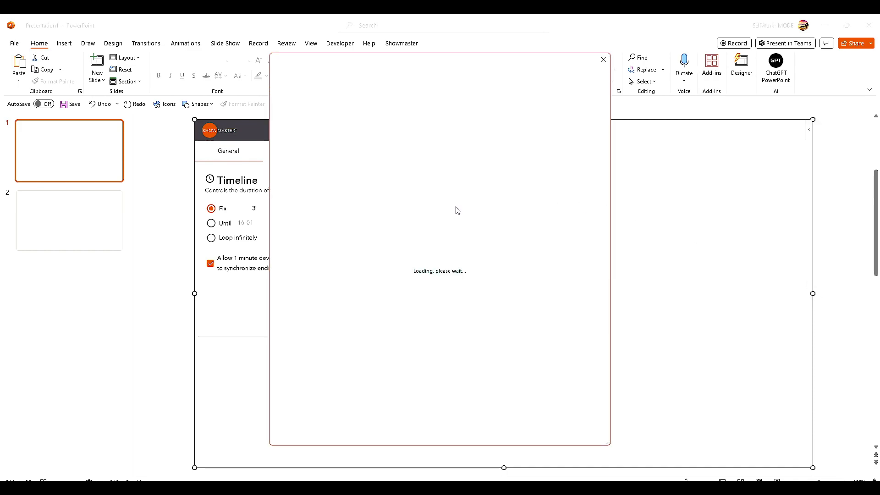
mouse_move(459, 209)
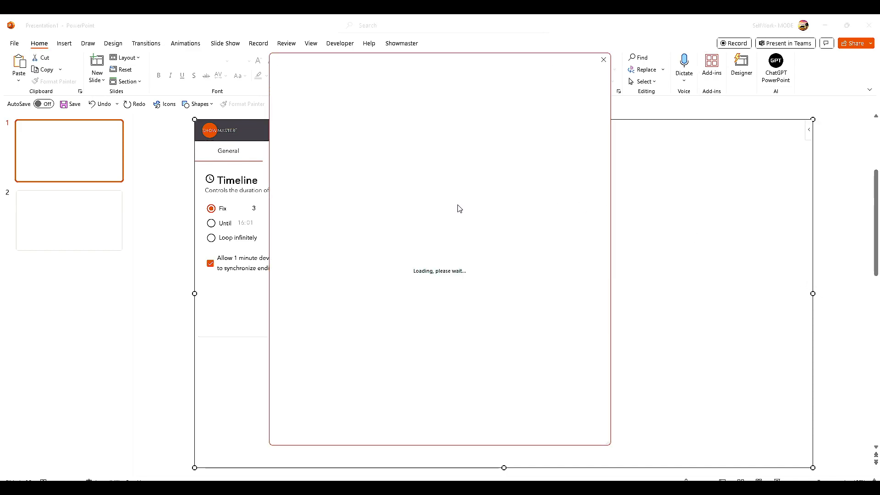
mouse_move(409, 193)
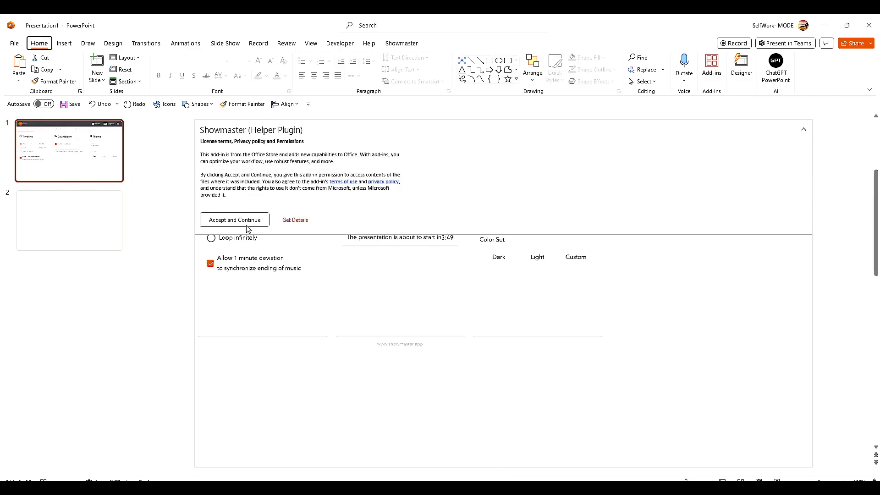
left_click(234, 219)
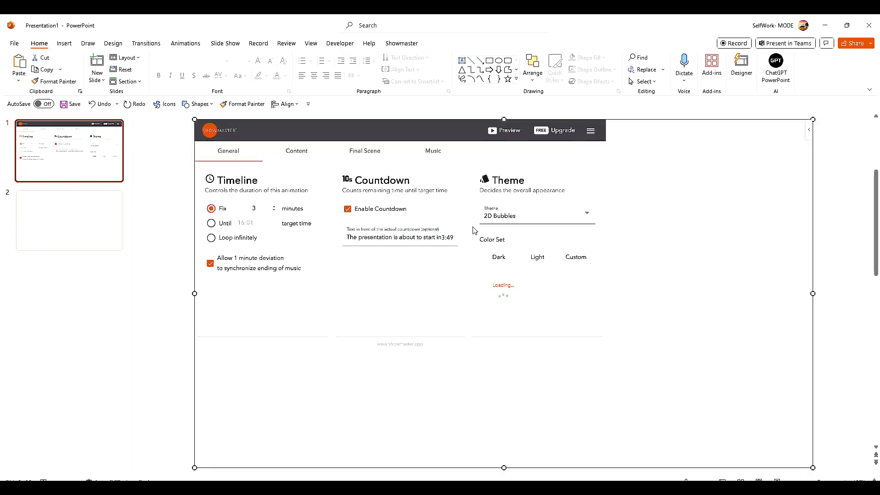
mouse_move(492, 206)
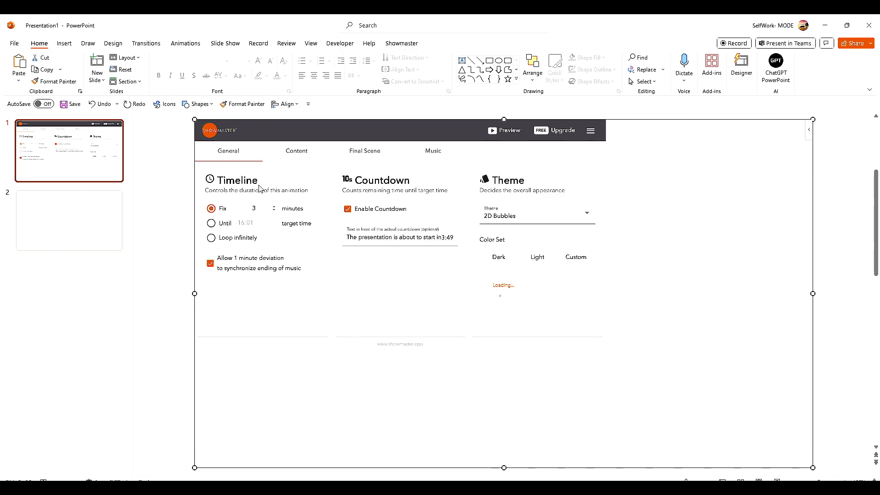
mouse_move(219, 246)
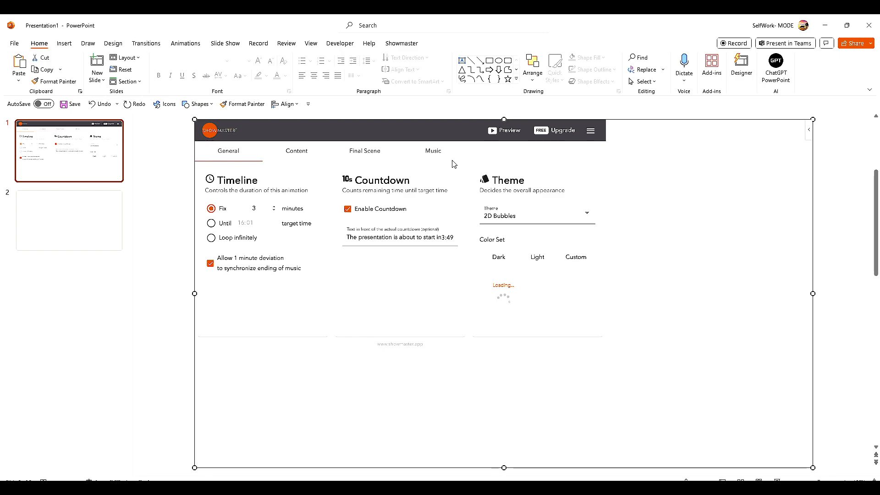
mouse_move(188, 202)
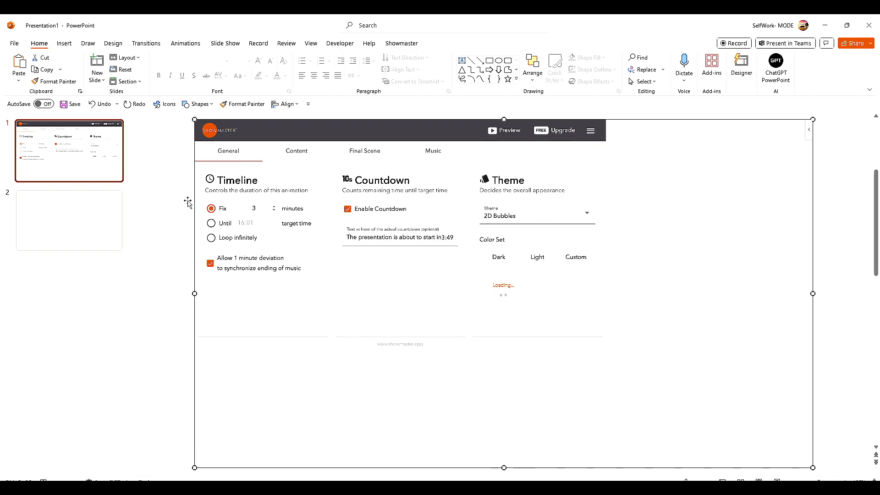
- On slide 2 search the add-in store for 'countdown' and add the Breaktime timer
left_click(69, 220)
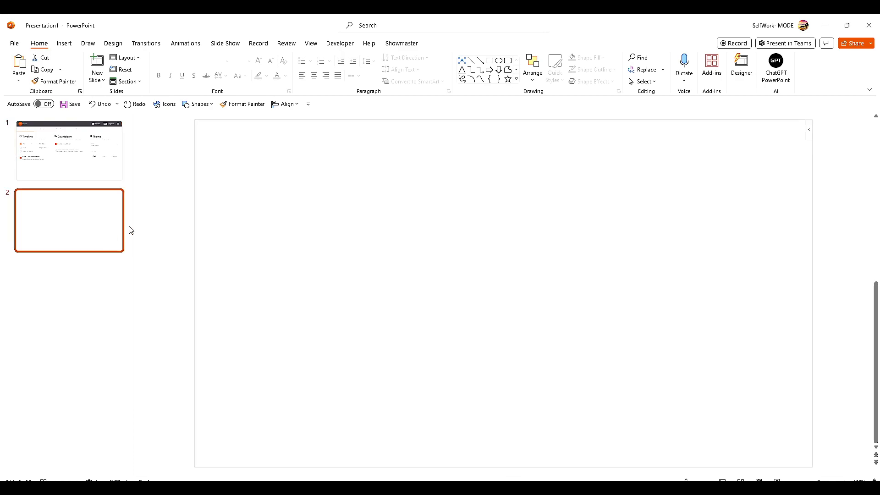
left_click(711, 66)
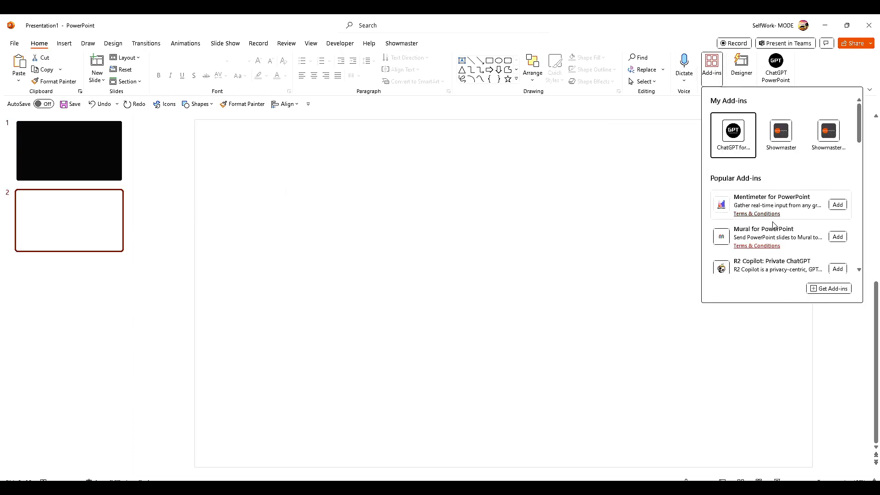
left_click(829, 288)
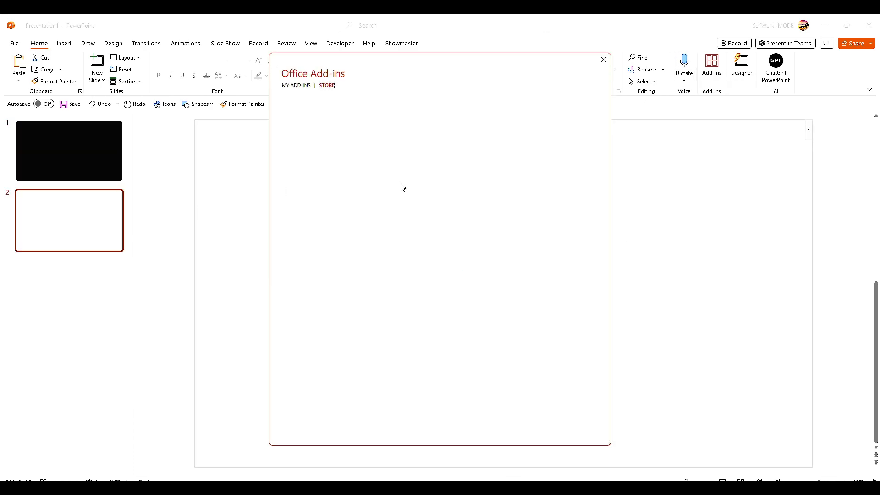
left_click(327, 86)
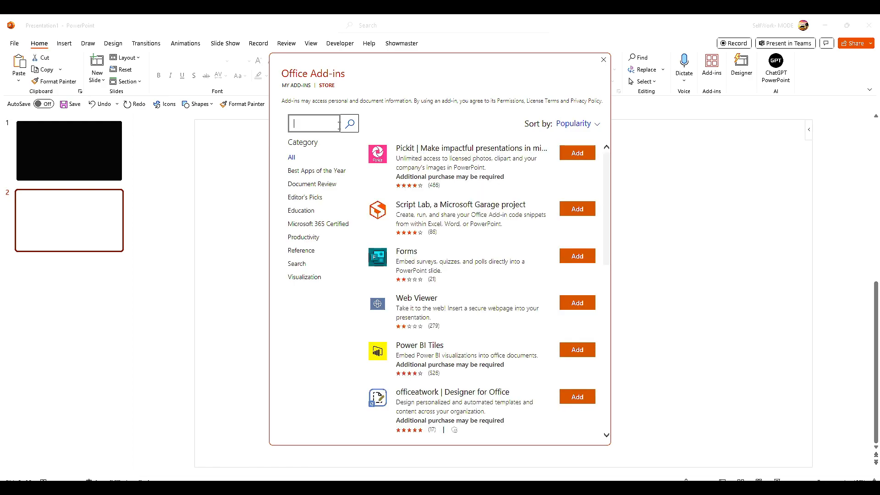
type("countdown")
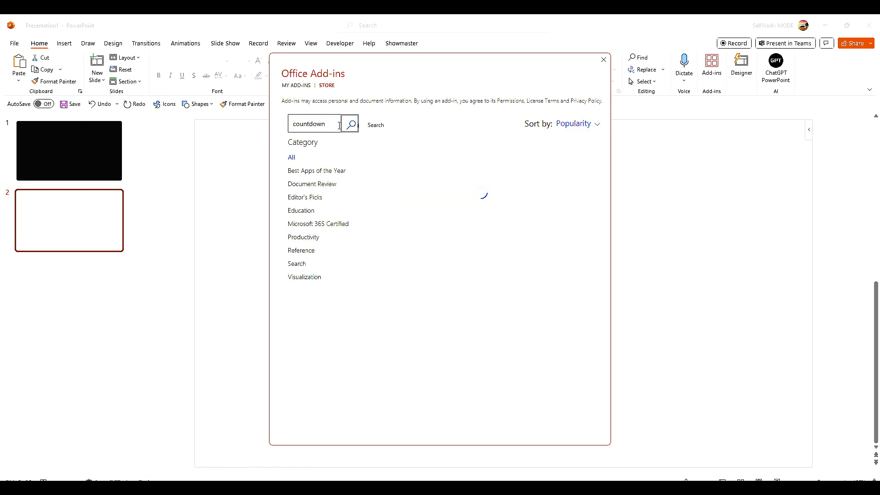
left_click(350, 124)
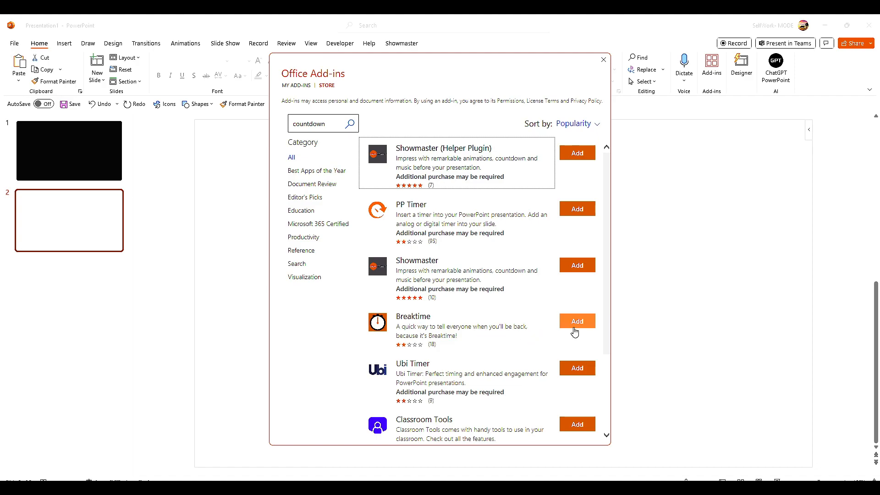
left_click(576, 321)
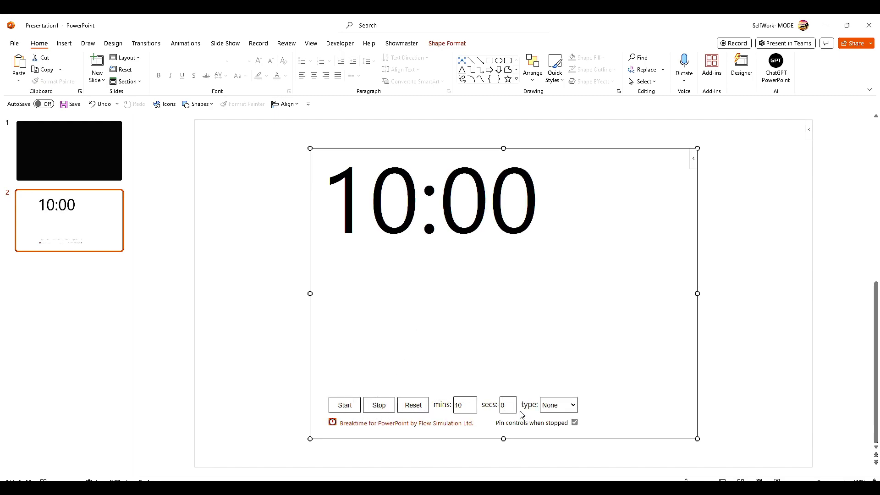
- Set the Breaktime break type to Drinks (after trying Breakfast) and start the 10-minute countdown
left_click(572, 405)
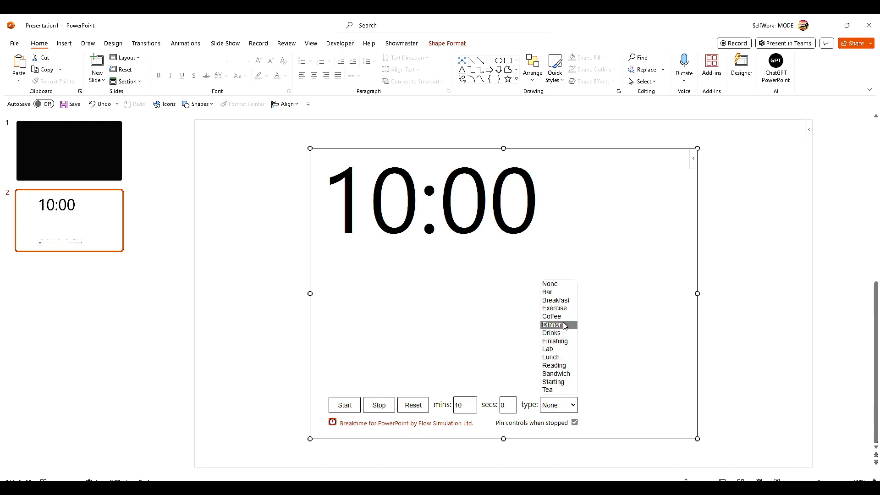
left_click(555, 300)
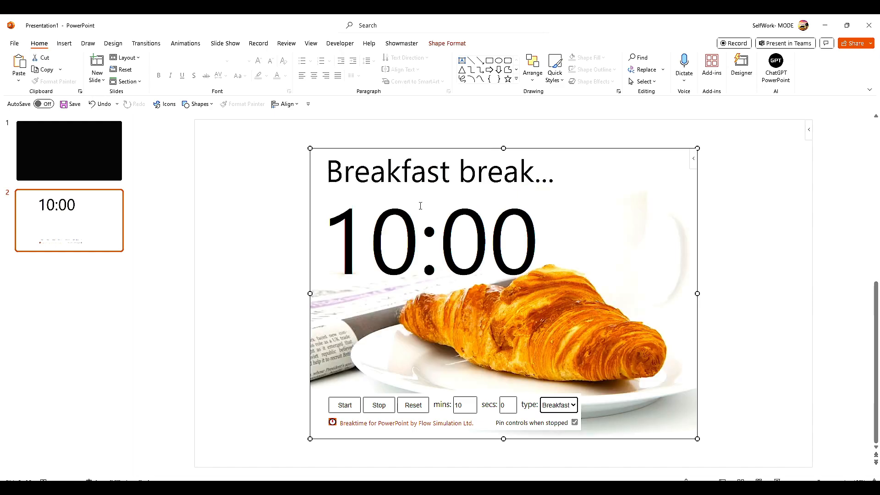
left_click(572, 404)
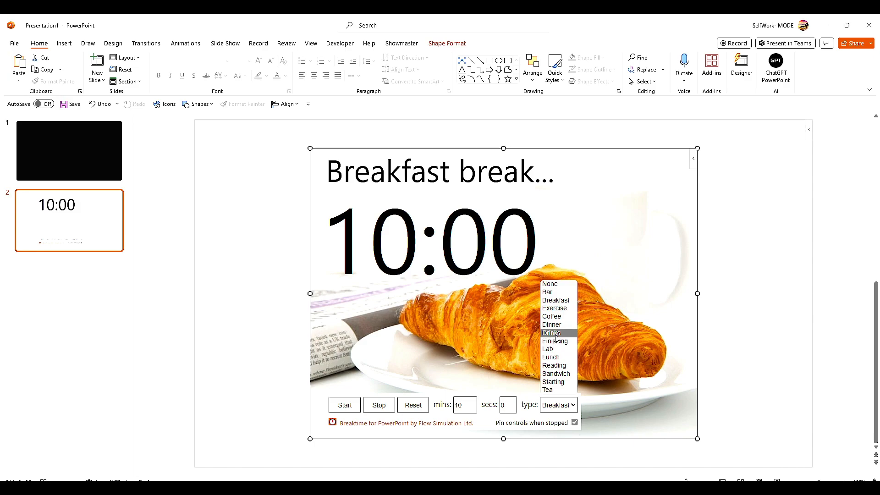
left_click(551, 332)
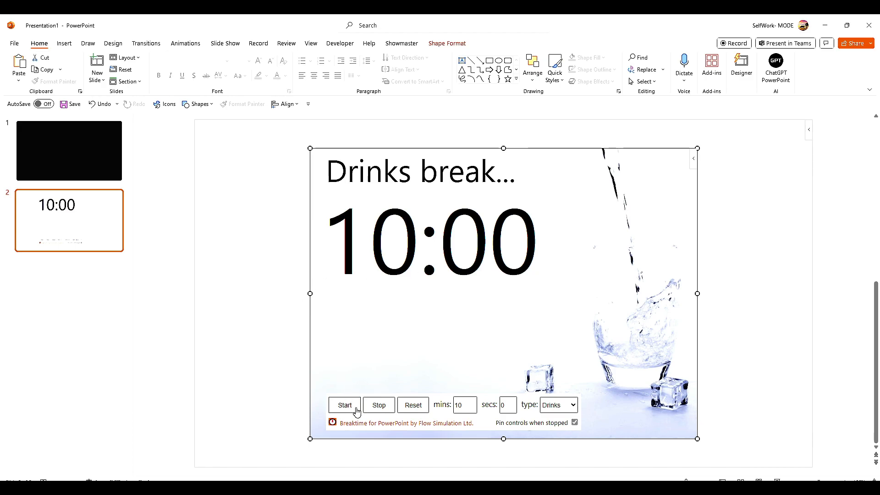
left_click(344, 404)
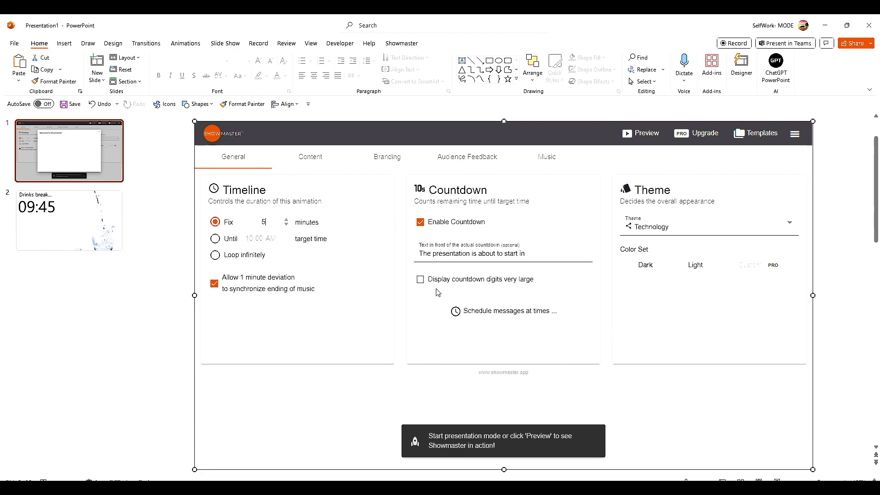
- Browse Showmaster's Content and Branding settings, then return to the General timeline settings
left_click(310, 156)
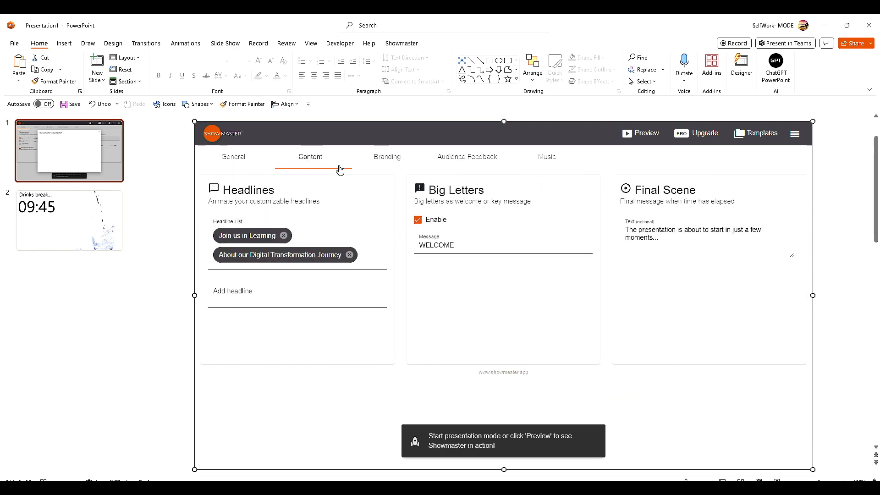
left_click(386, 156)
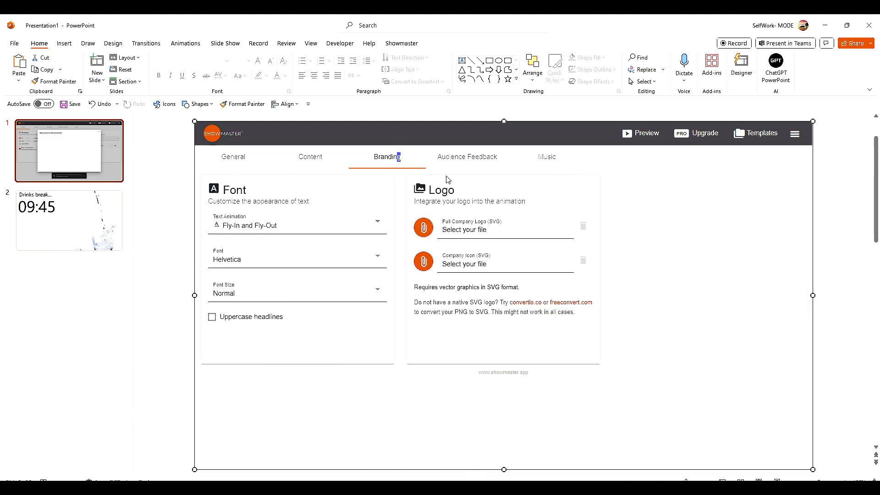
left_click(233, 157)
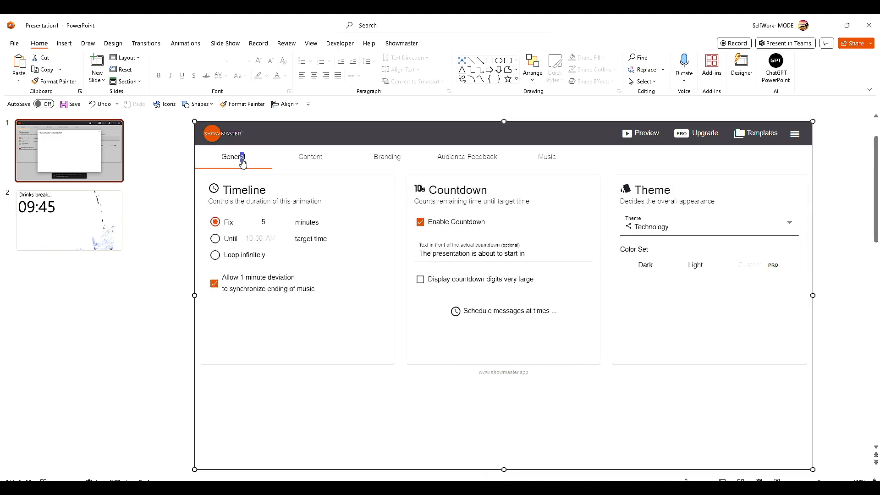
mouse_move(434, 286)
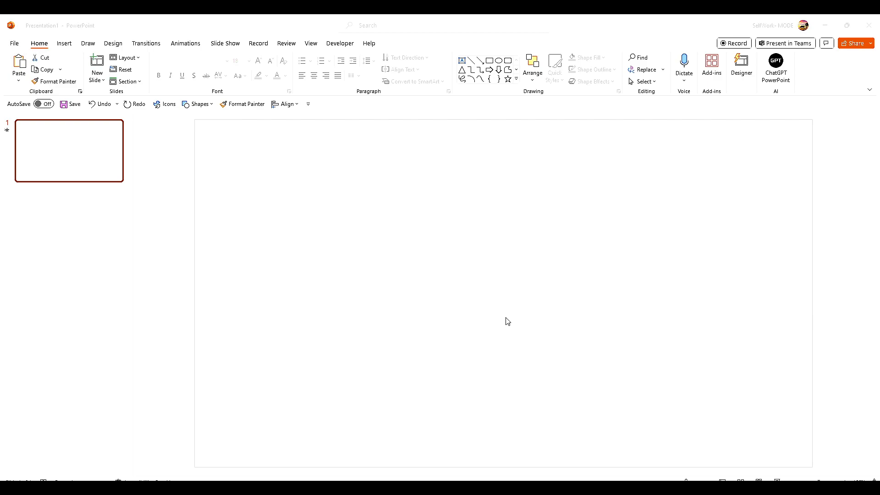
mouse_move(203, 129)
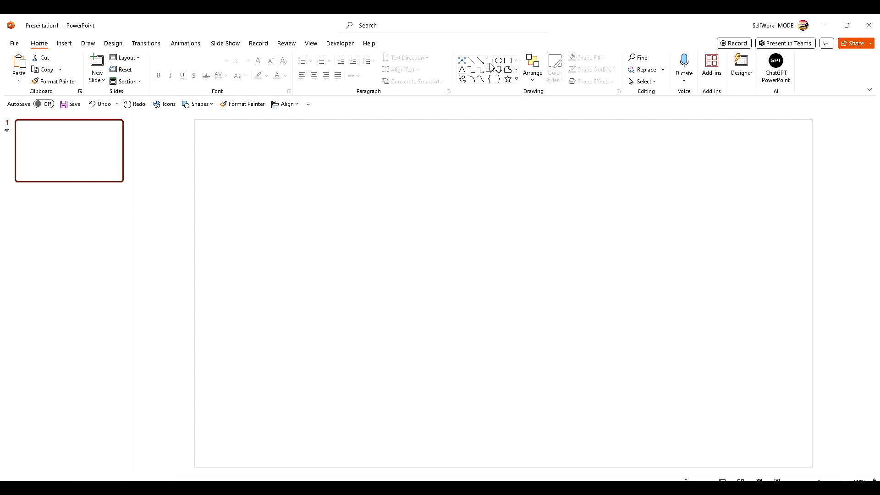
- Draw a rectangle top-right on slide 1 and a Shift-held circle bottom-left on slide 2
left_click_drag(582, 142, 804, 284)
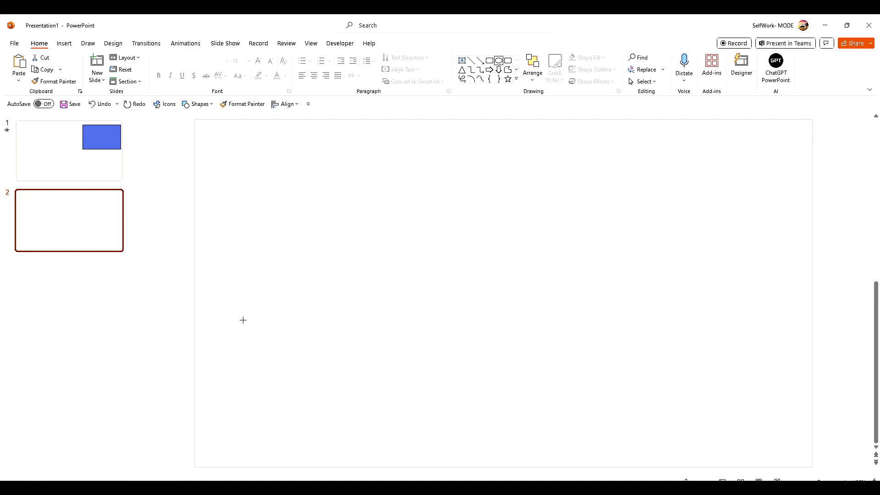
left_click_drag(243, 320, 377, 461)
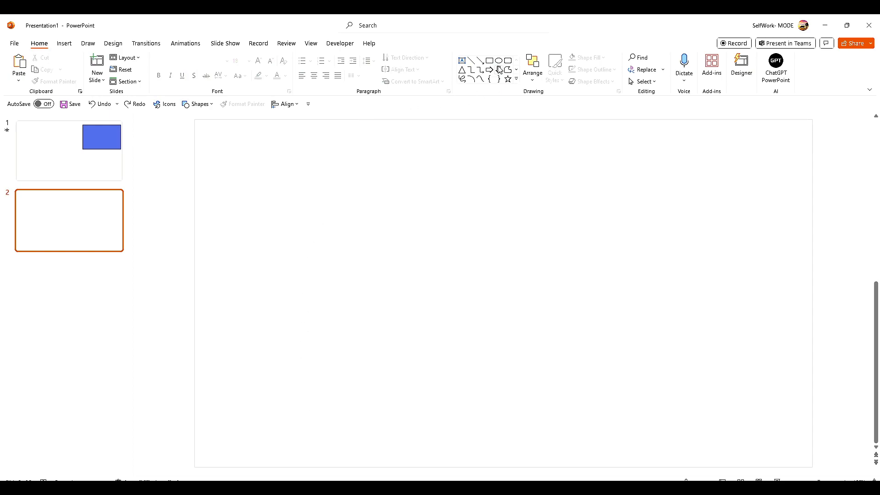
left_click_drag(241, 323, 371, 456)
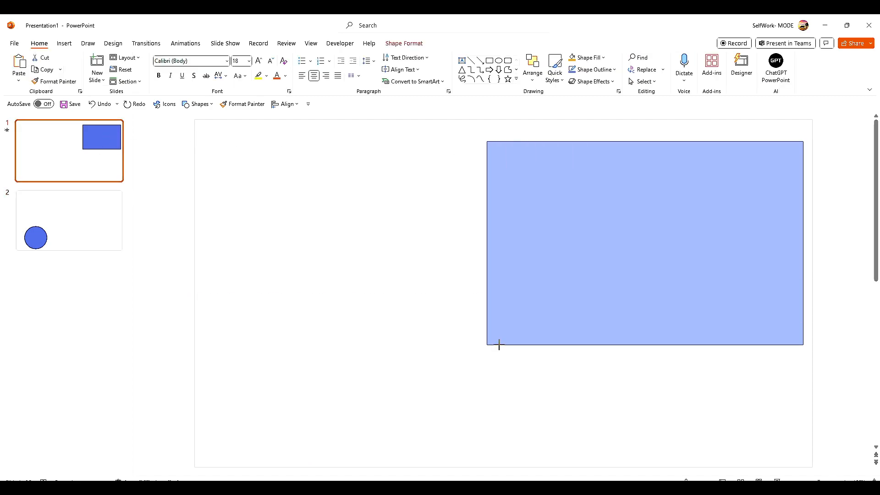
left_click(68, 220)
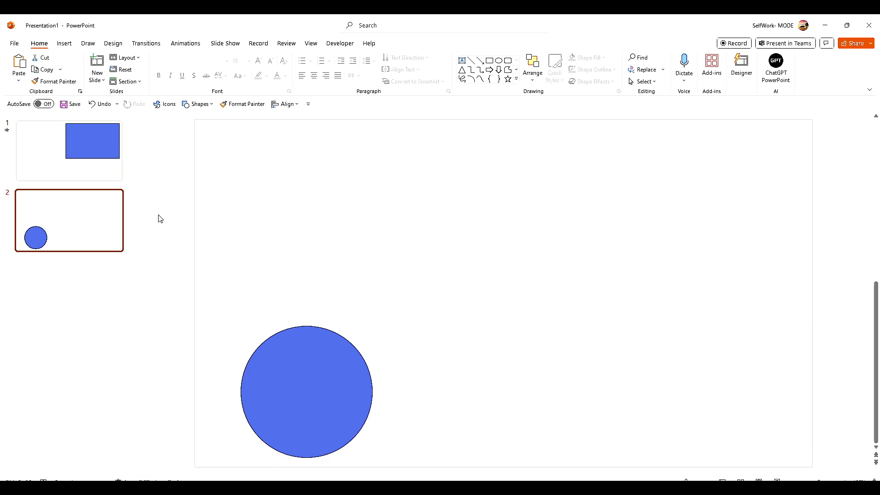
left_click(68, 151)
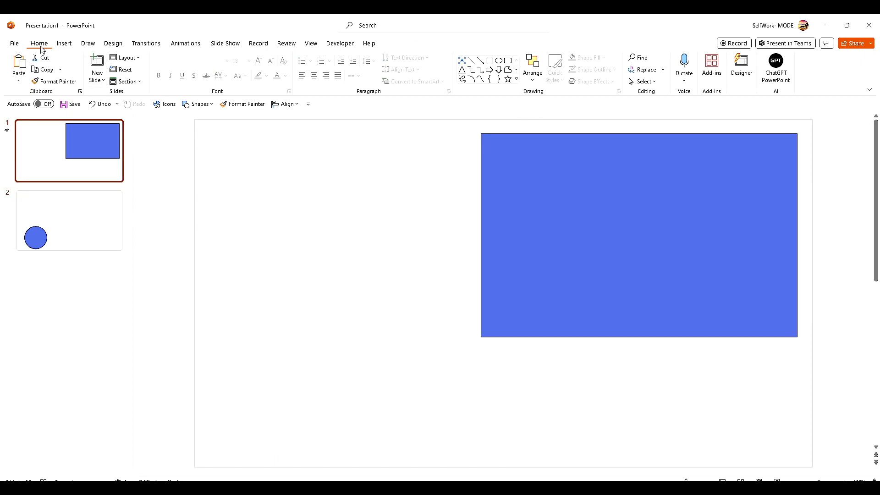
- In the Selection Pane rename the rectangle on slide 1 to 'Morph'
left_click(644, 81)
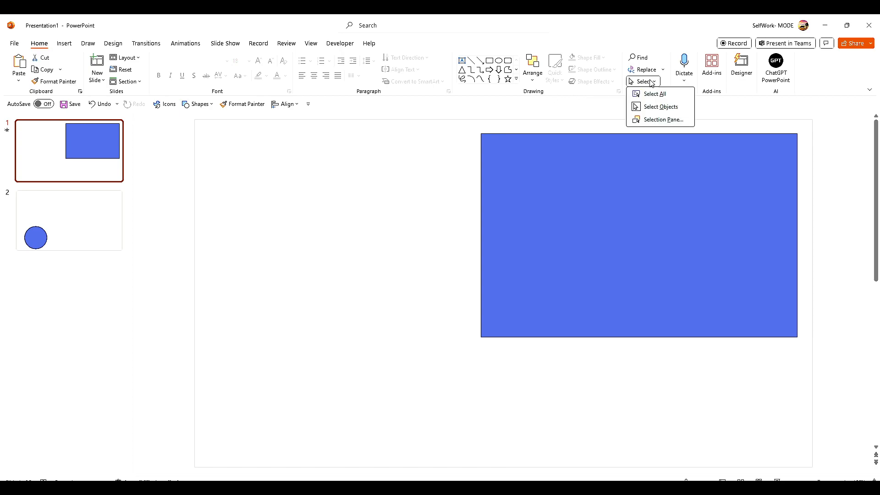
left_click(662, 119)
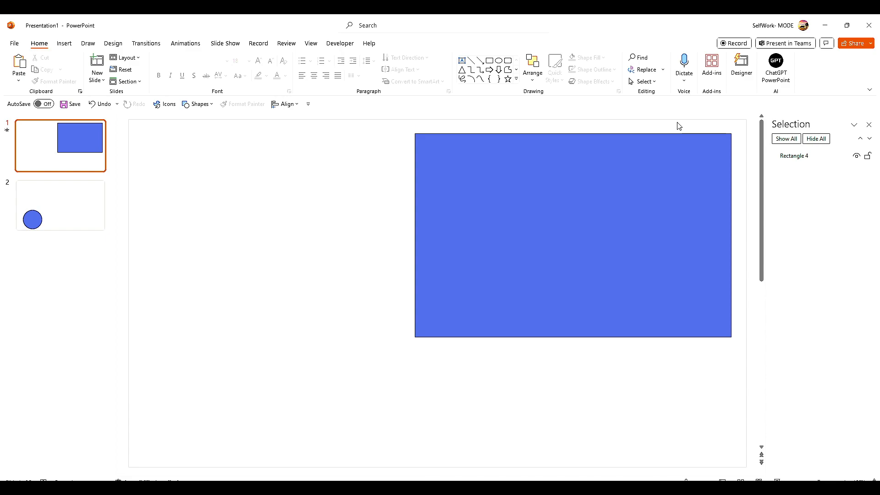
mouse_move(801, 163)
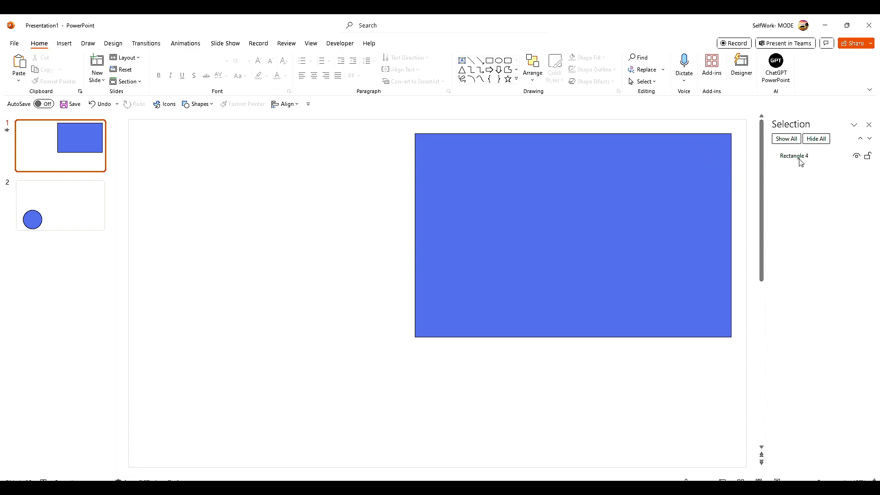
double_click(794, 156)
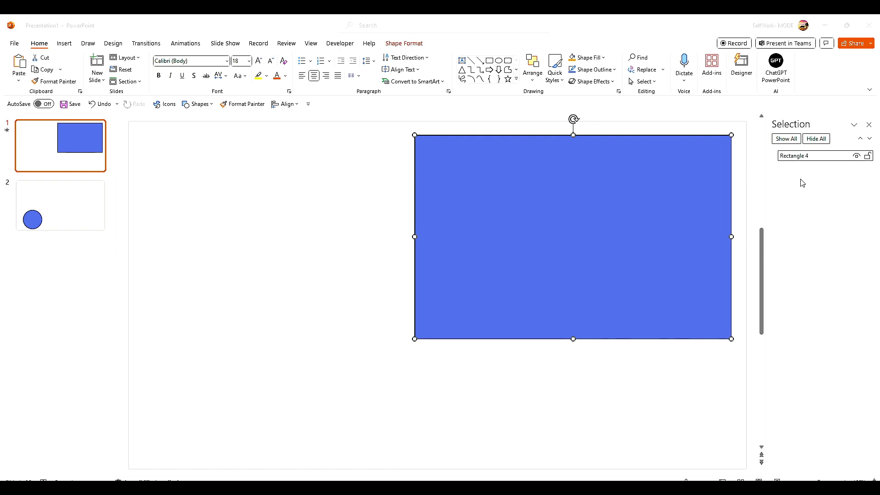
double_click(796, 156)
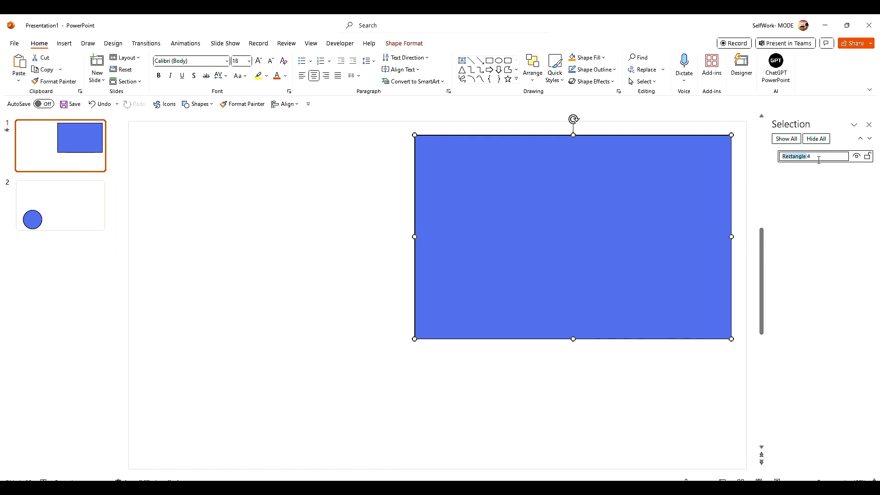
double_click(796, 156)
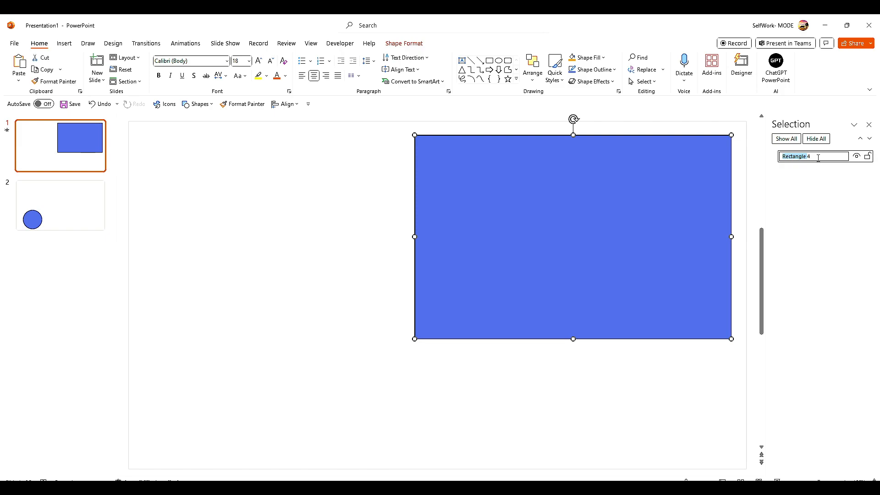
type("Morph")
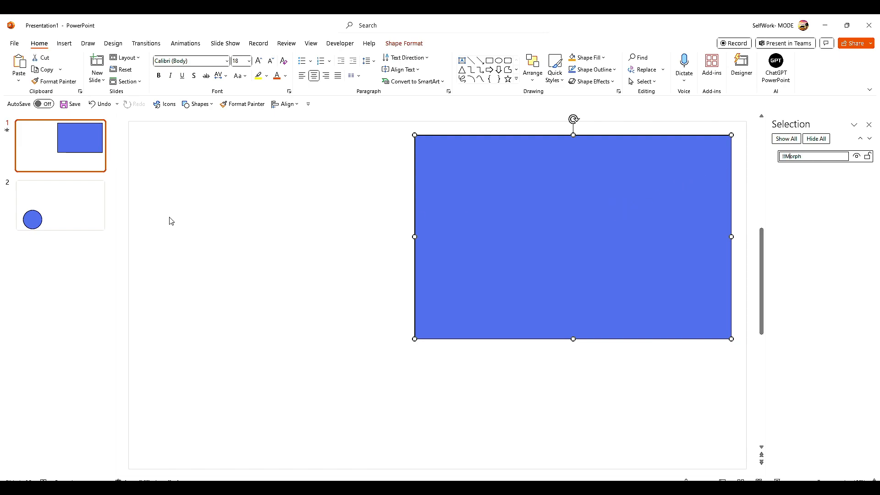
- Rename the circle on slide 2 to '!!Morph' via the Selection Pane
left_click(60, 205)
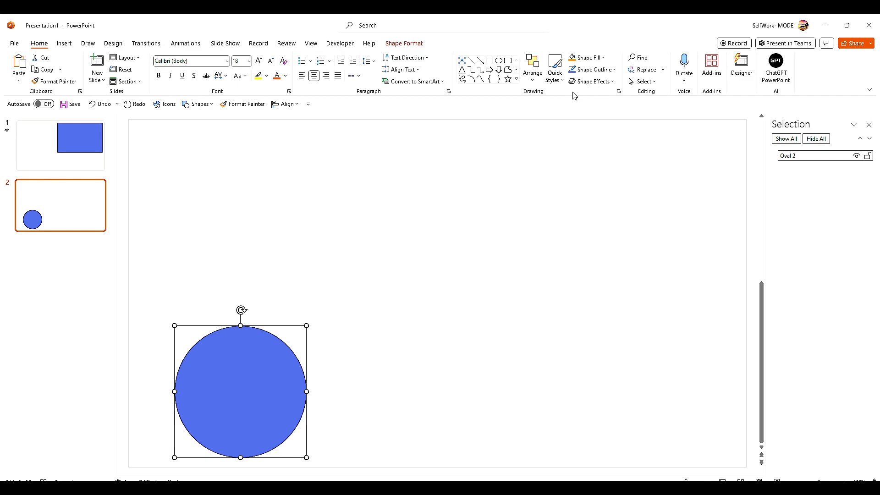
left_click(645, 81)
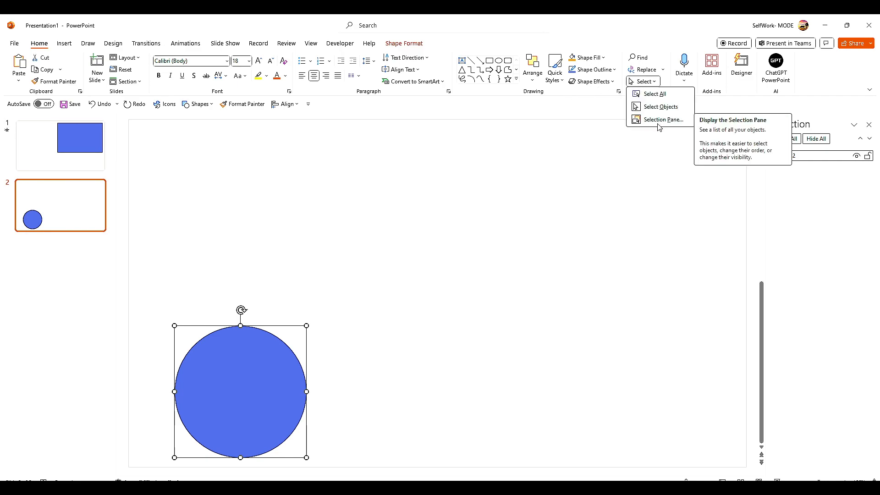
left_click(664, 120)
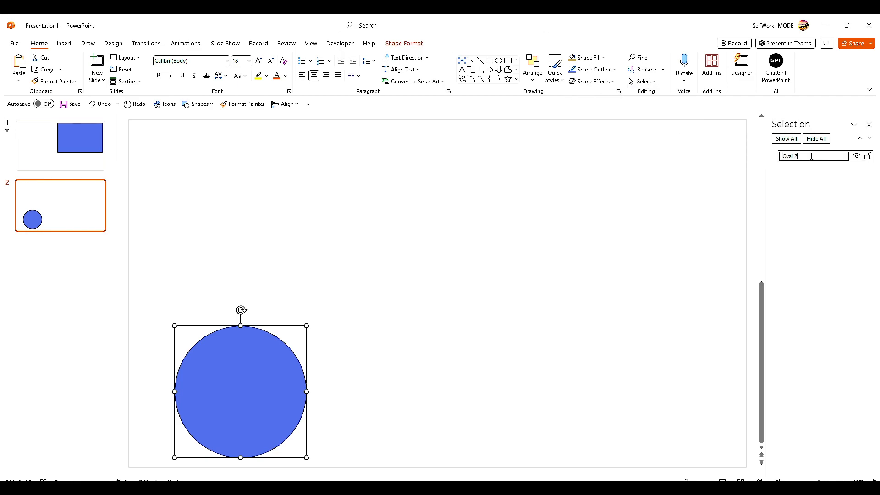
type("!!Morph")
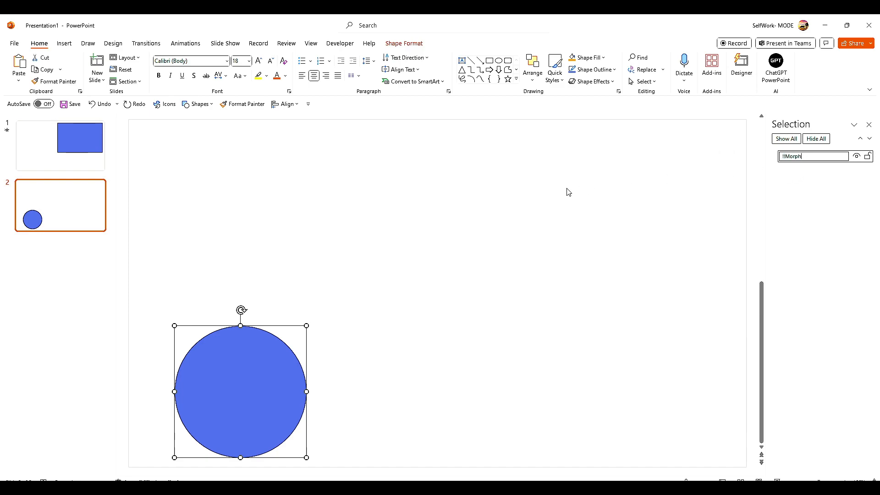
left_click(629, 368)
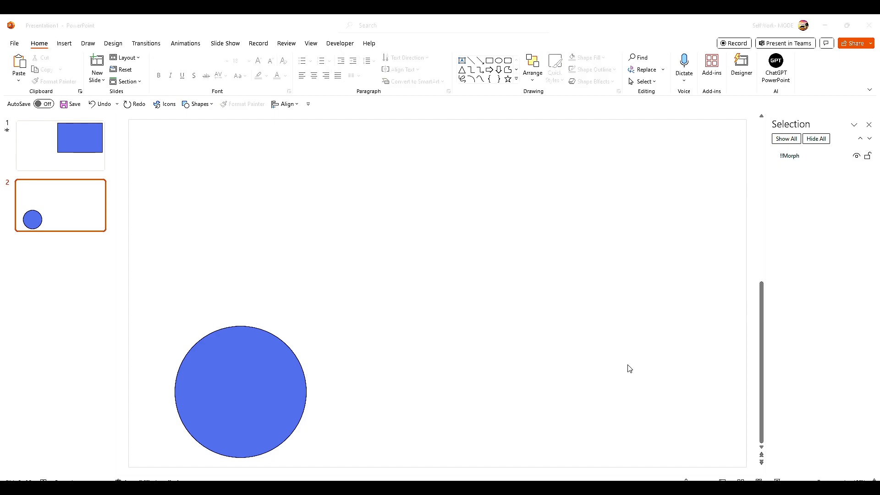
- Apply the Morph transition to slide 1 and return to the presentation from the recorder window
left_click(60, 146)
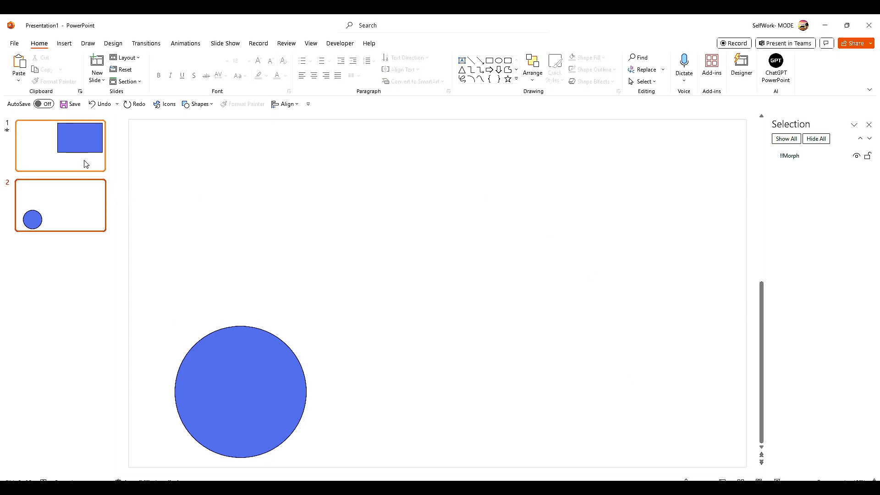
left_click(146, 43)
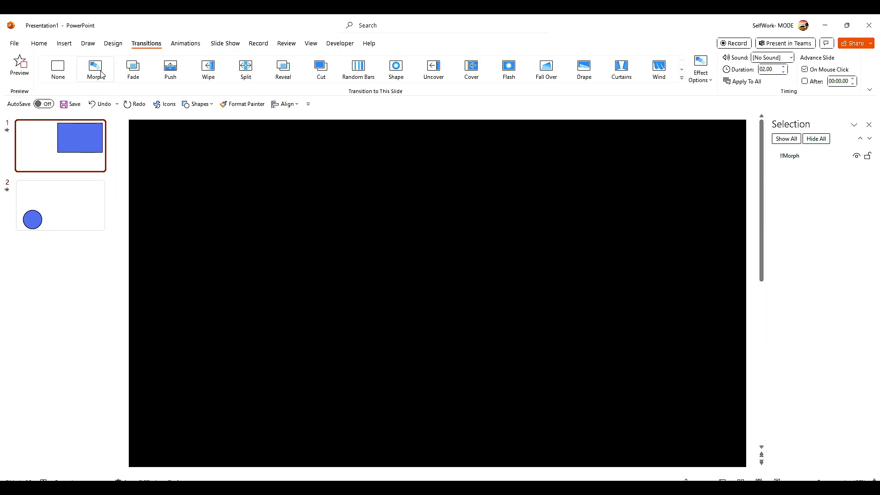
left_click(94, 69)
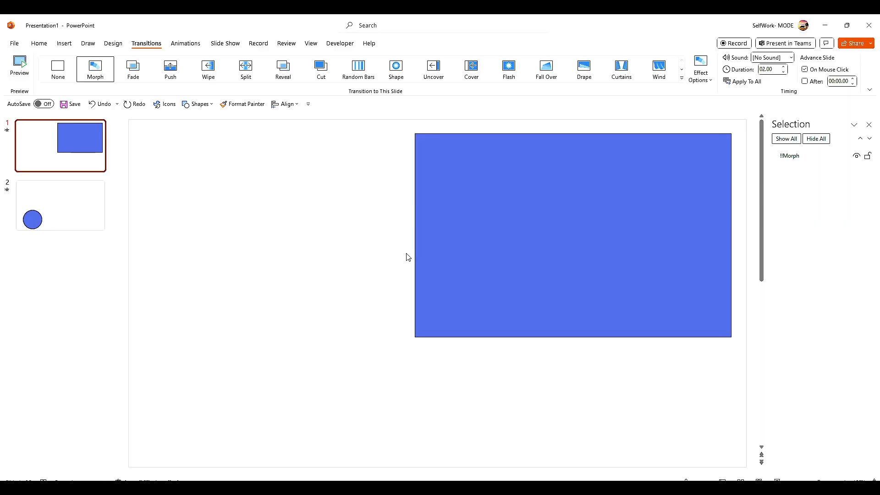
mouse_move(349, 253)
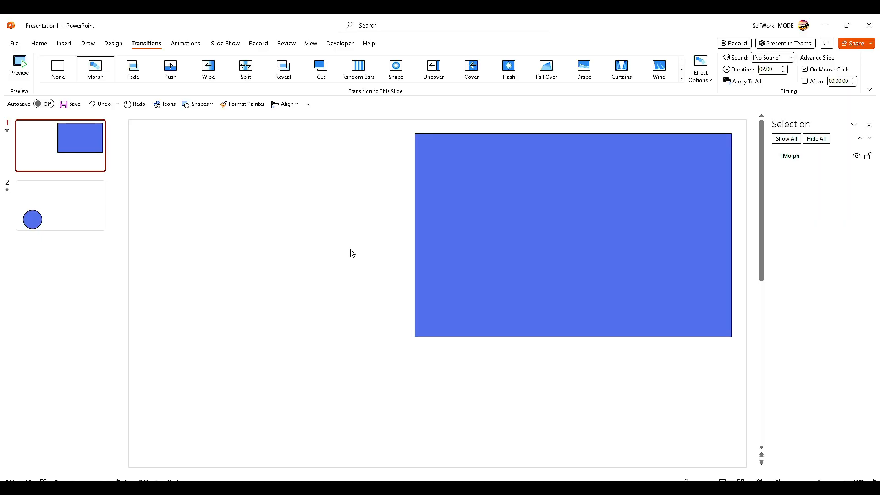
left_click(19, 66)
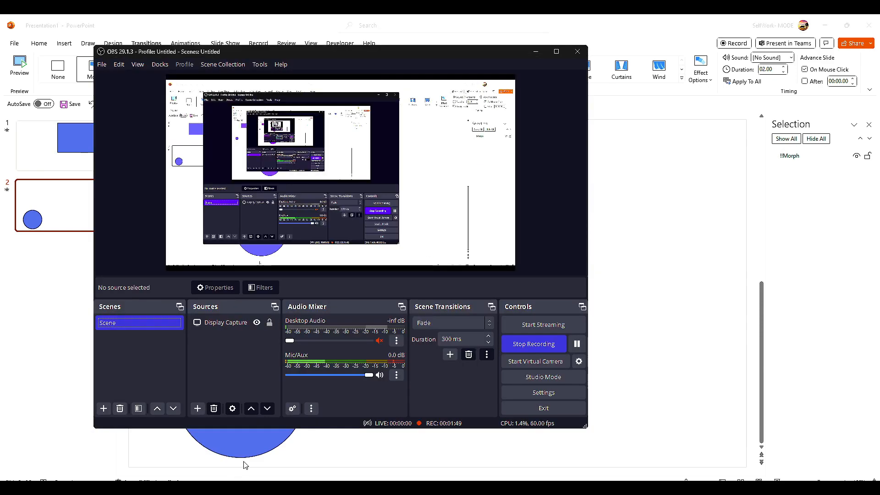
left_click(576, 52)
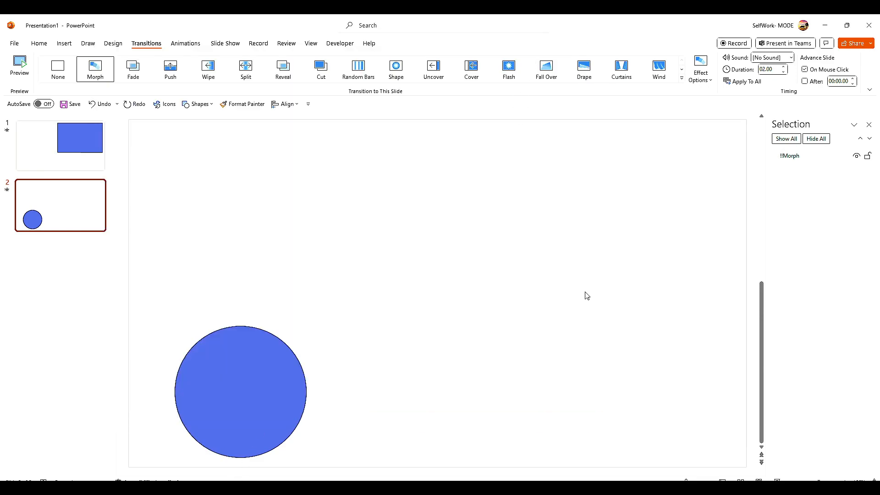
mouse_move(614, 373)
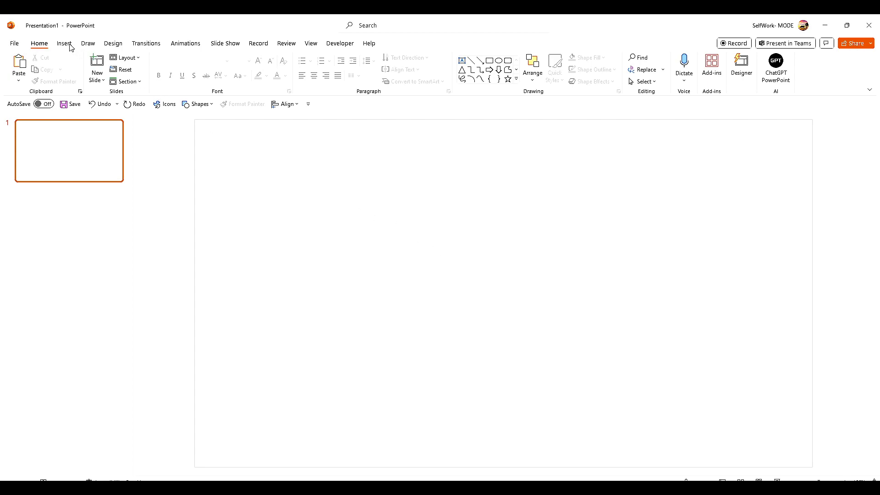
- From the Shapes gallery draw ovals, reshaping one into a circle and then a wide flat oval
left_click(64, 44)
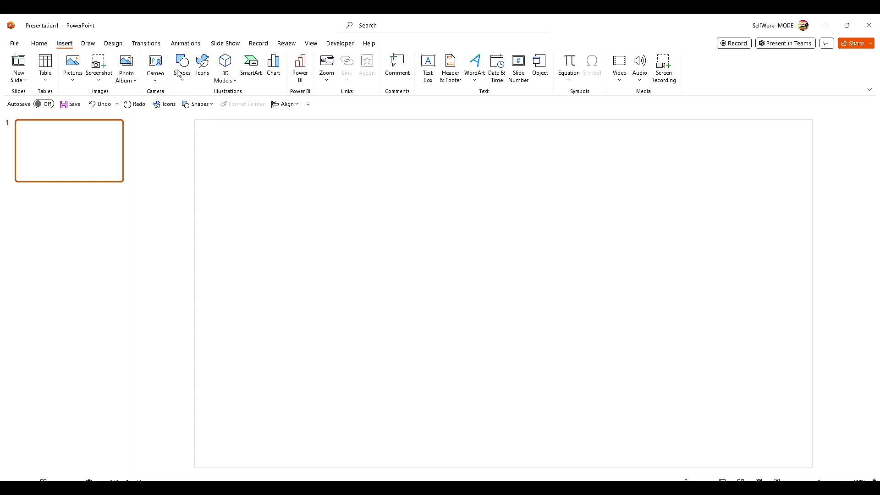
mouse_move(181, 66)
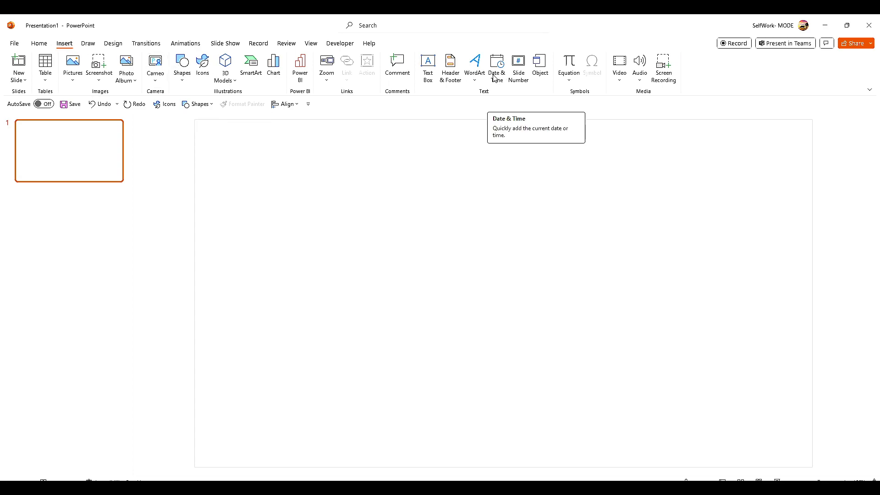
left_click(38, 43)
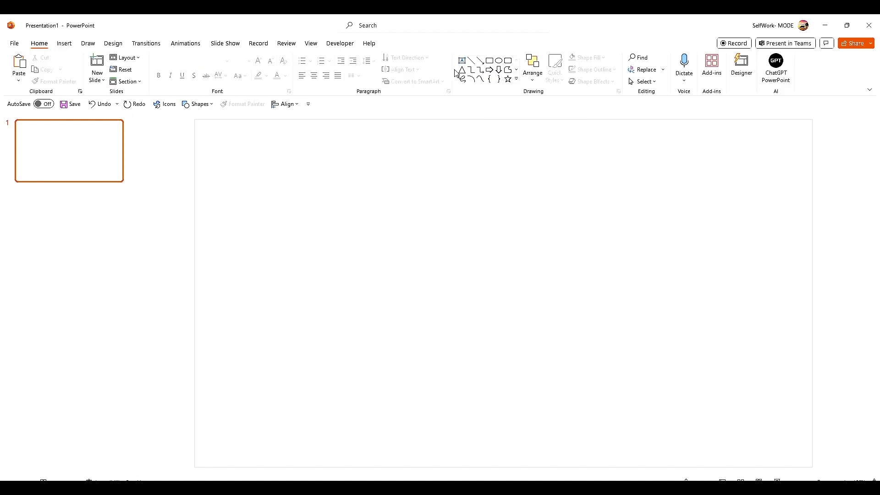
left_click(516, 71)
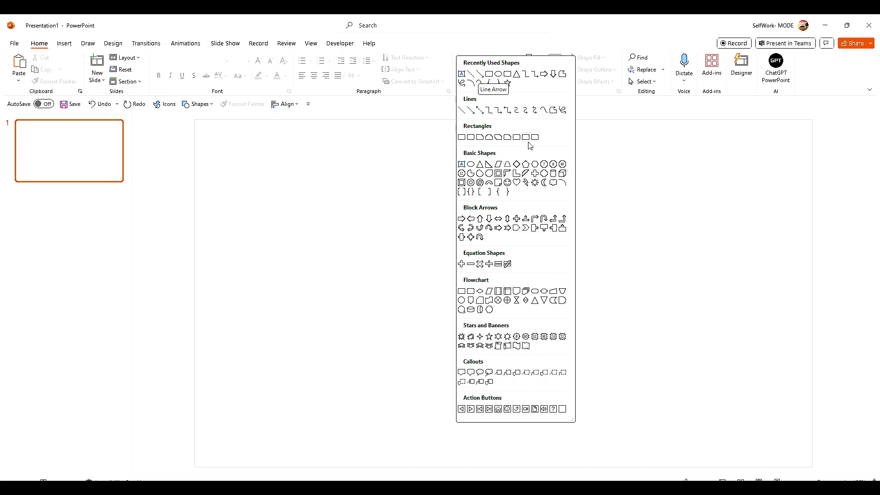
mouse_move(475, 167)
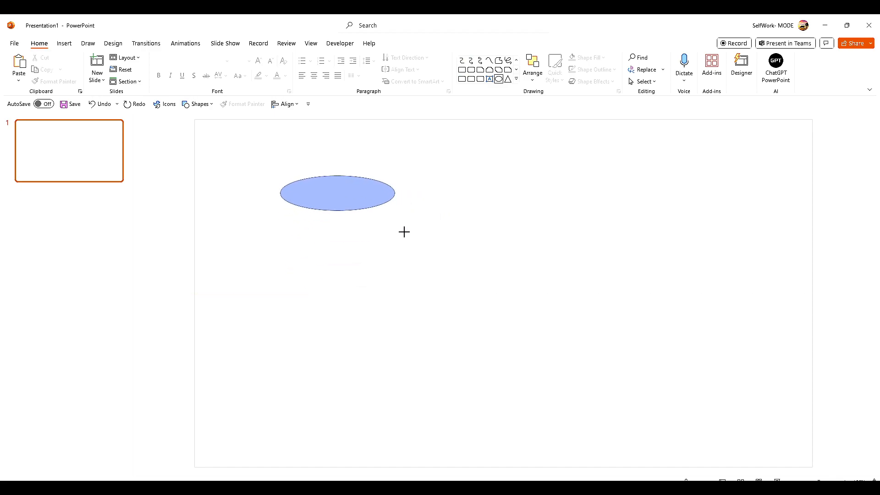
left_click(337, 192)
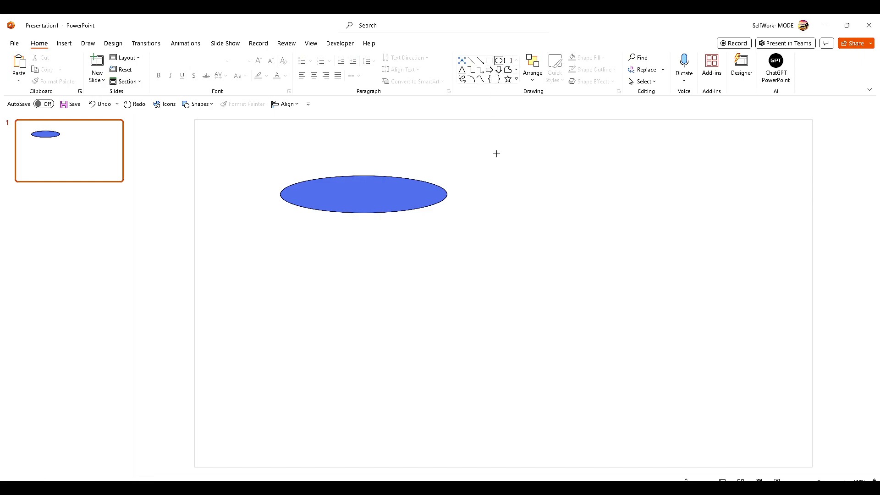
left_click_drag(477, 144, 551, 227)
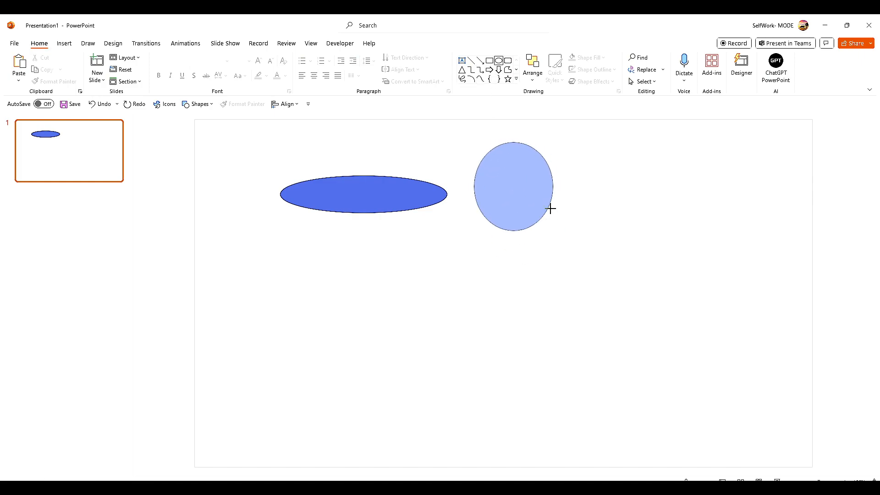
left_click_drag(551, 208, 612, 281)
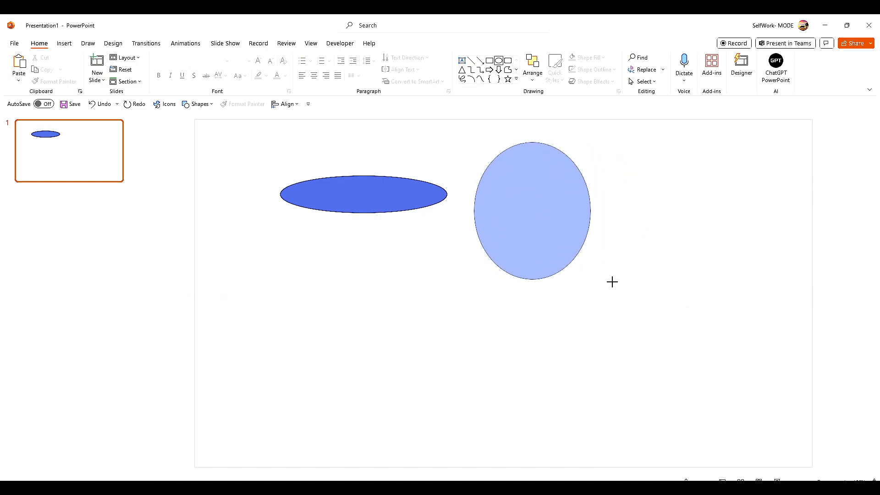
left_click(534, 211)
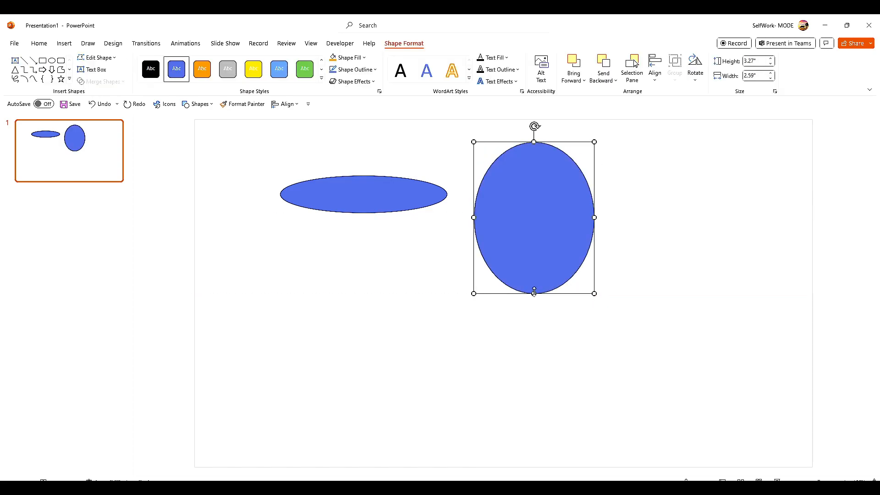
left_click_drag(534, 293, 533, 259)
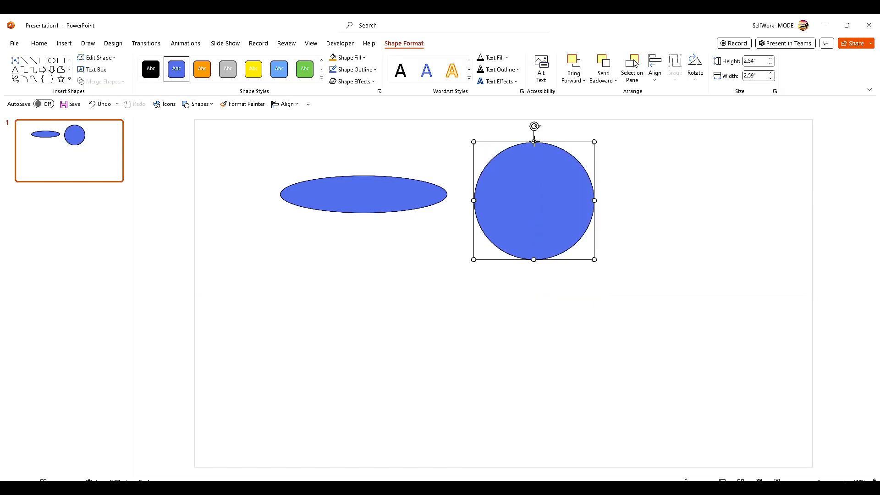
left_click_drag(533, 201, 460, 287)
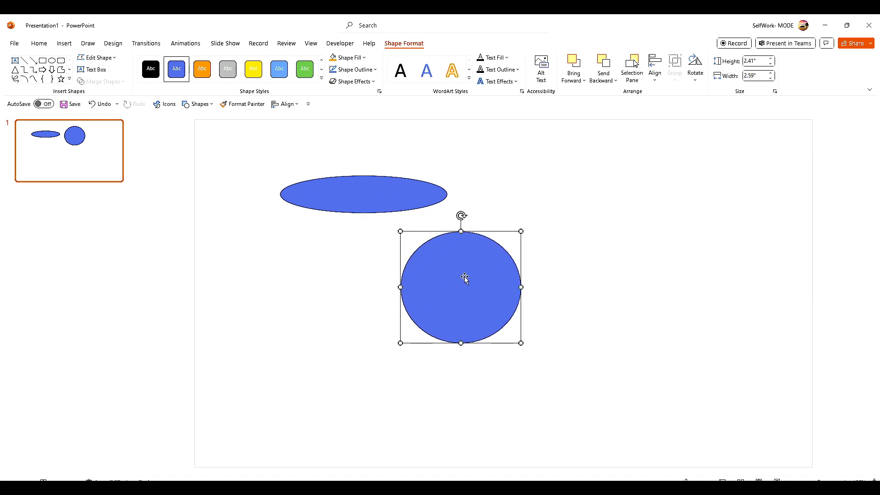
left_click_drag(461, 286, 404, 304)
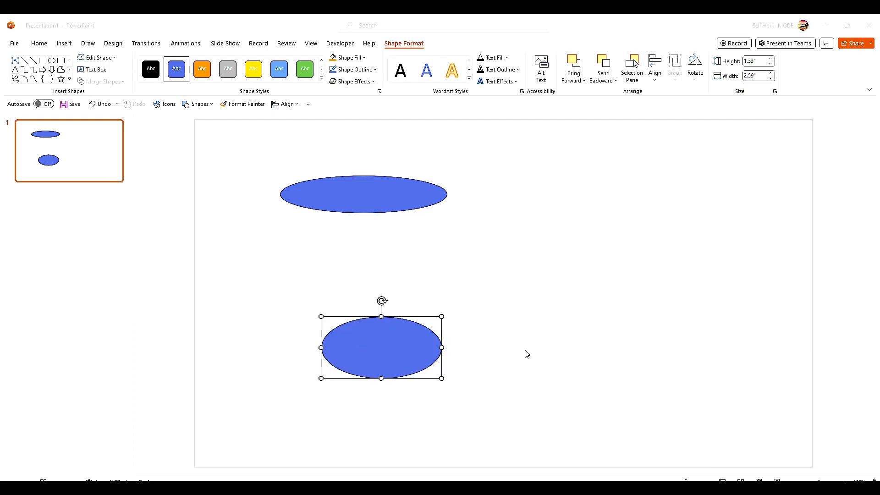
mouse_move(397, 315)
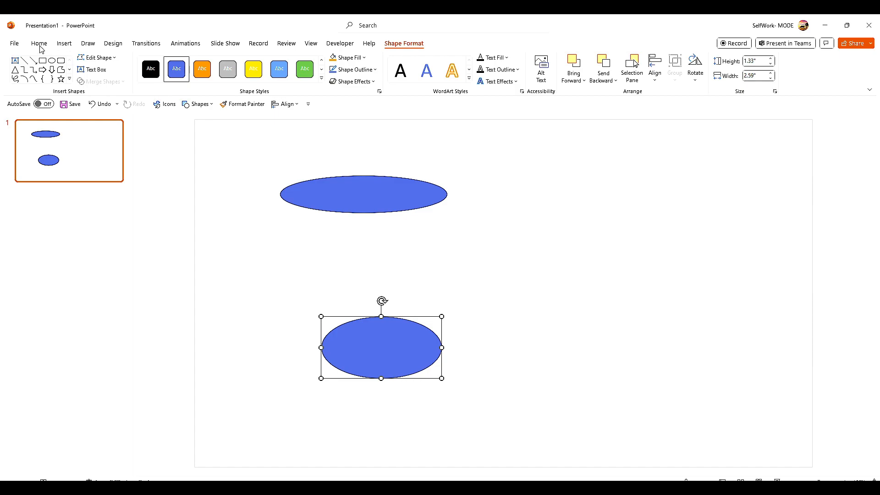
- Draw a perfect circle with Shift, move it right, and draw a tall rectangle near the top
left_click(38, 43)
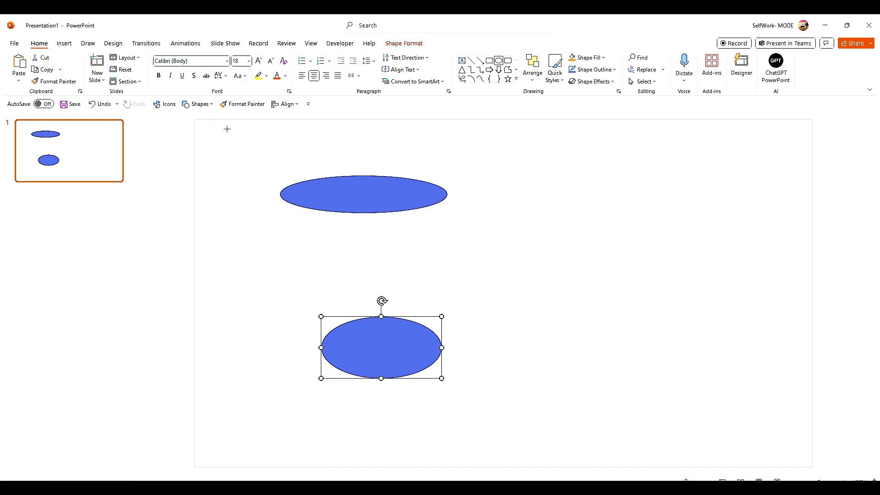
left_click_drag(531, 166, 588, 229)
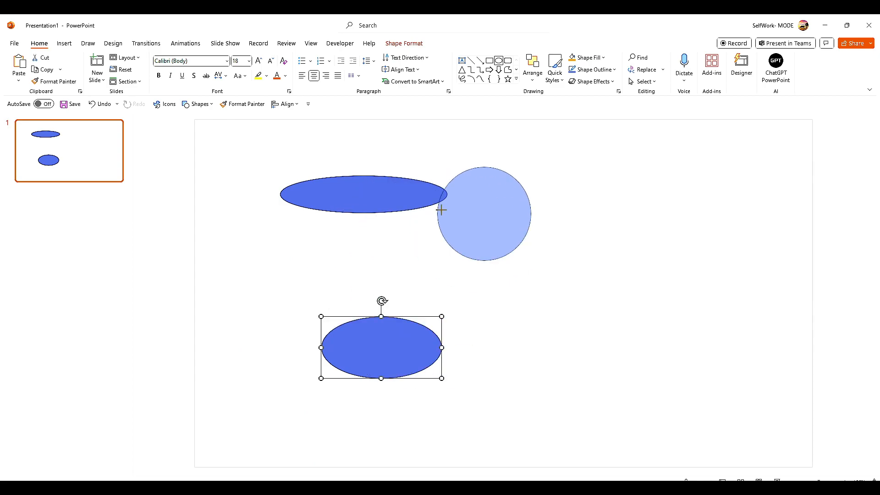
left_click_drag(483, 214, 637, 238)
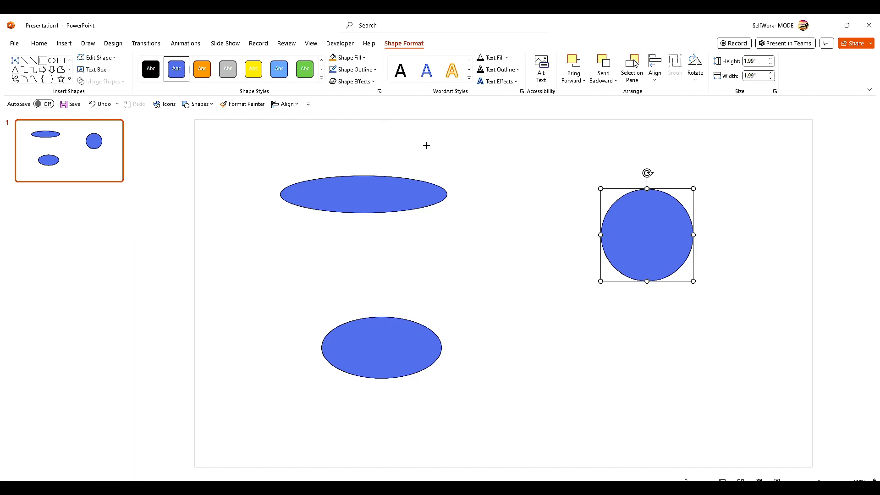
left_click_drag(496, 156, 495, 303)
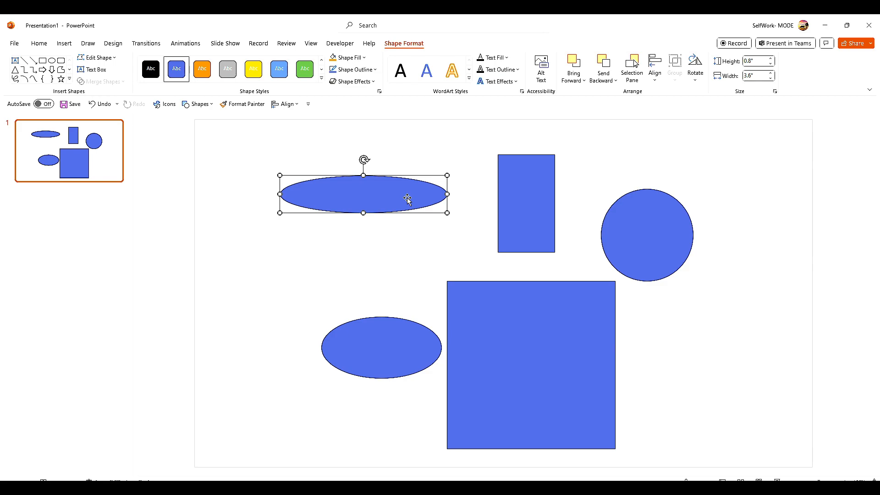
- Move the flat ellipse toward the top-left and bring up its Format Shape pane
left_click_drag(407, 200, 396, 192)
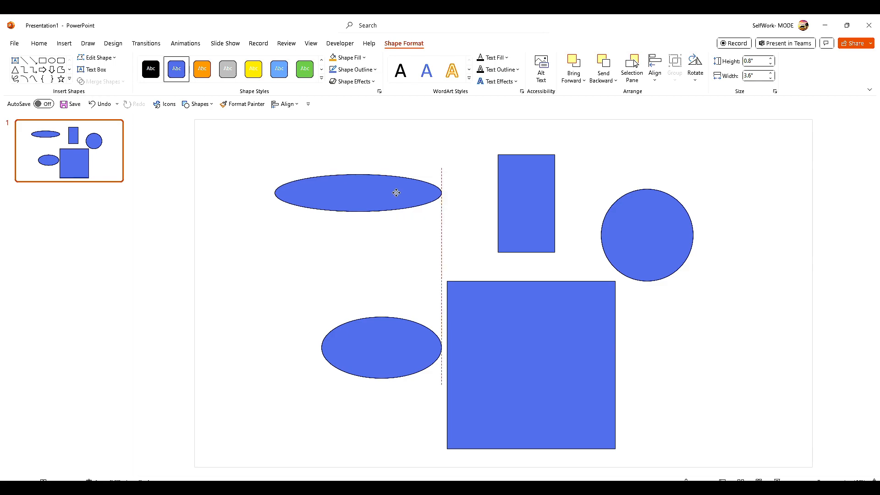
left_click_drag(396, 192, 358, 173)
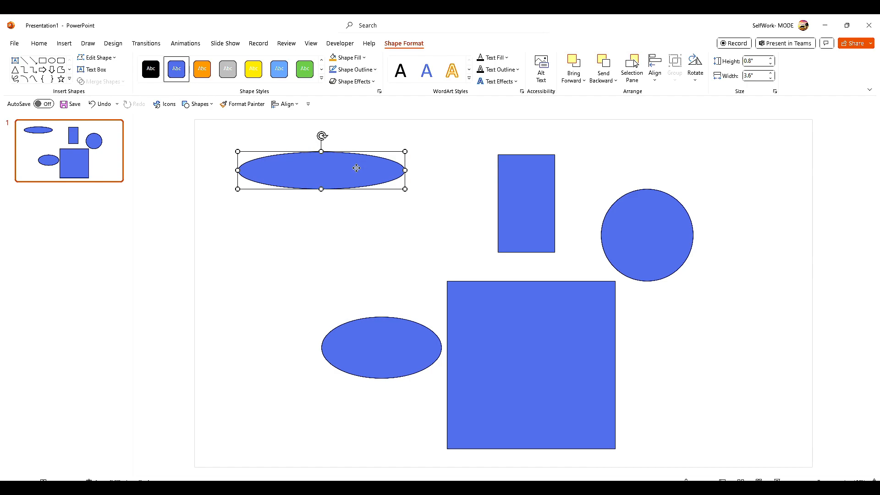
right_click(356, 169)
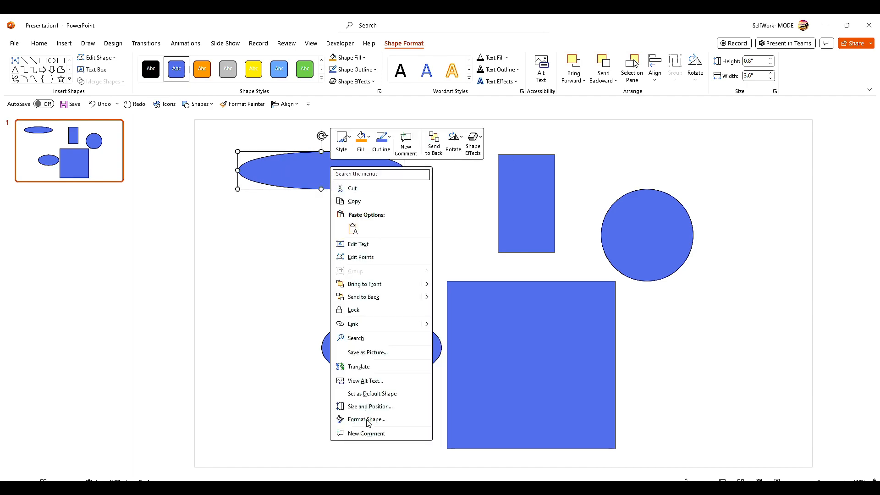
left_click(366, 419)
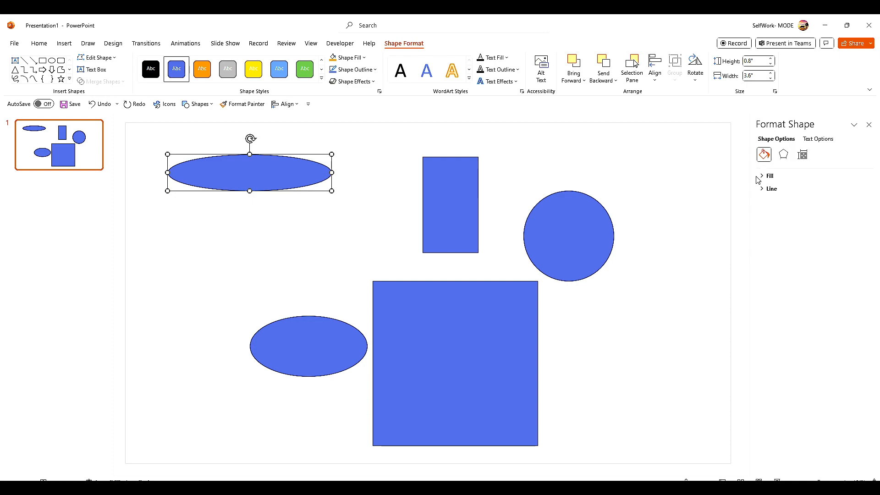
- Set the ellipse to no fill with a 10 pt outline, then switch it to a wood picture/texture fill
left_click(764, 176)
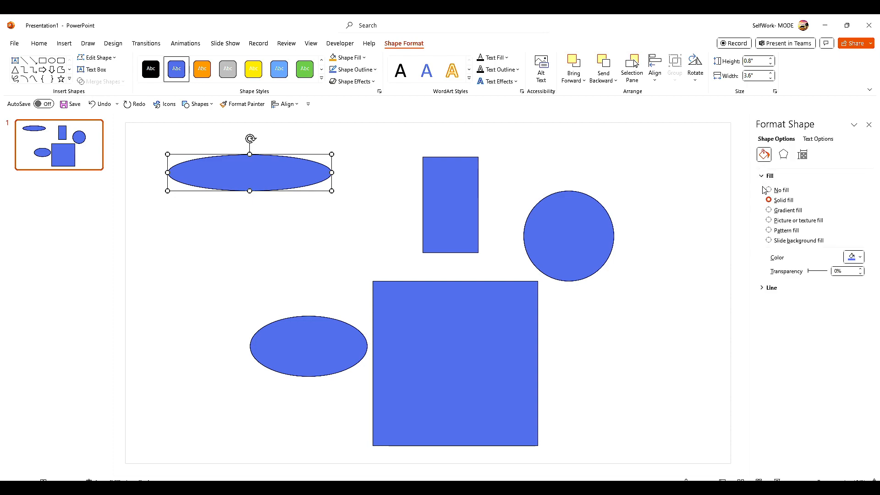
left_click(769, 200)
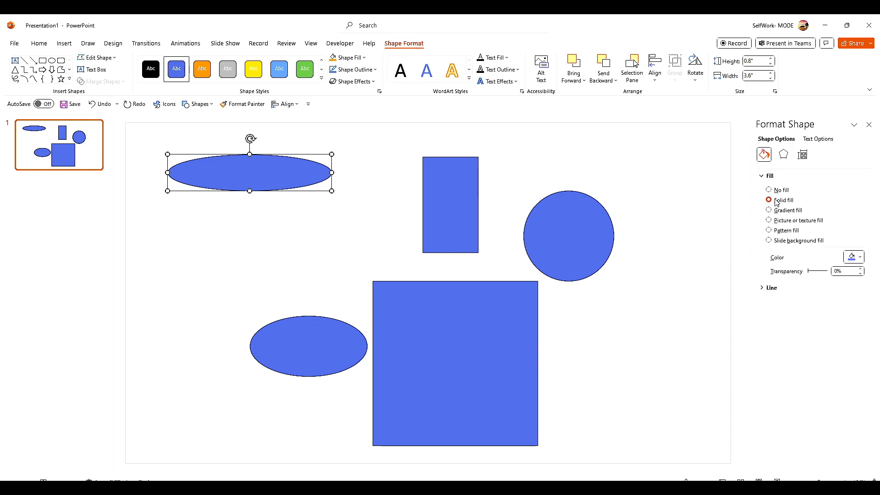
left_click(770, 190)
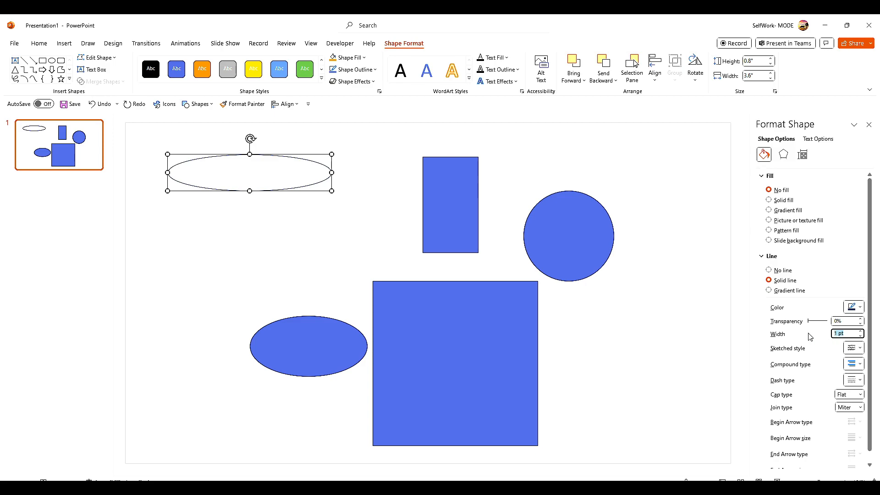
type("10")
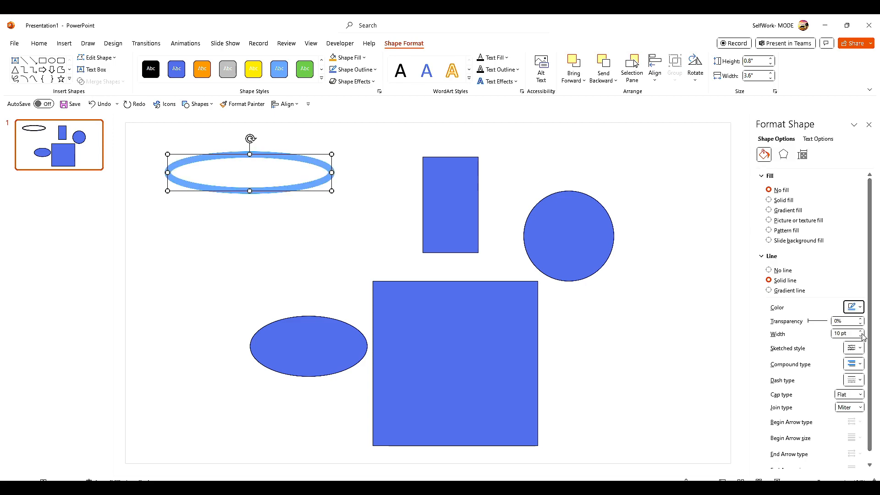
left_click(802, 154)
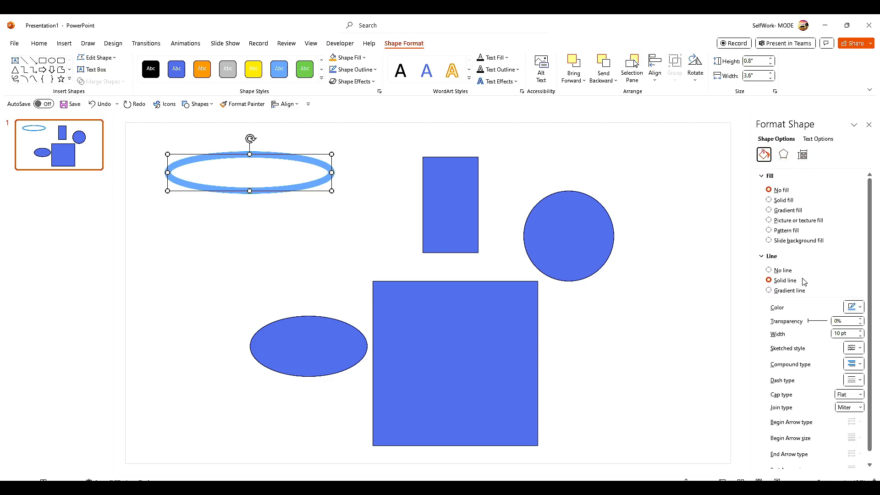
left_click(768, 210)
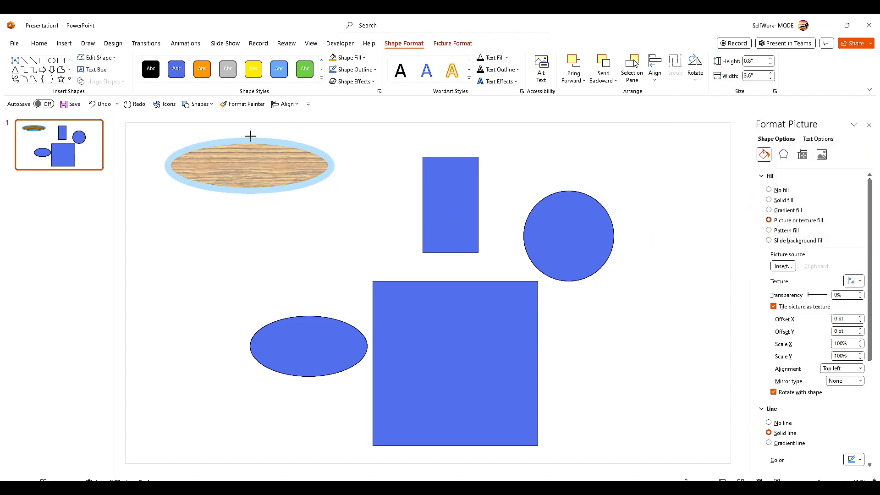
- Stretch the wood ellipse to about 2.27 in tall and select it as the format source
left_click_drag(248, 191, 249, 219)
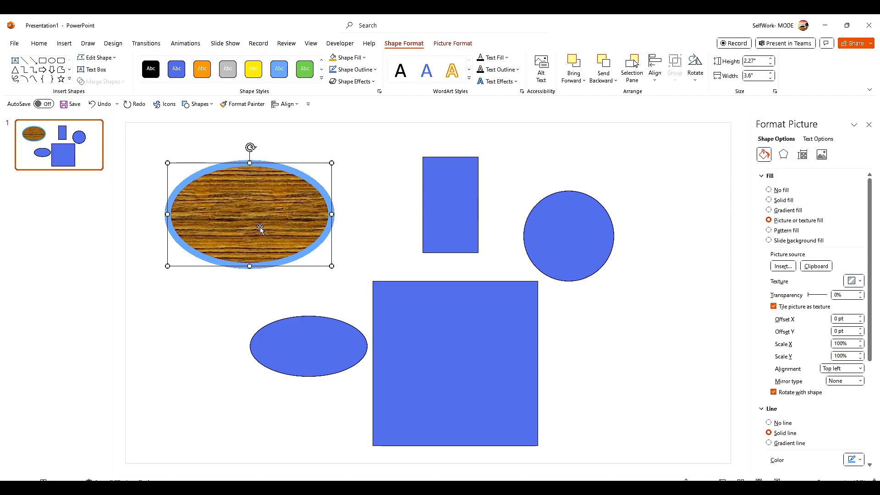
left_click(449, 203)
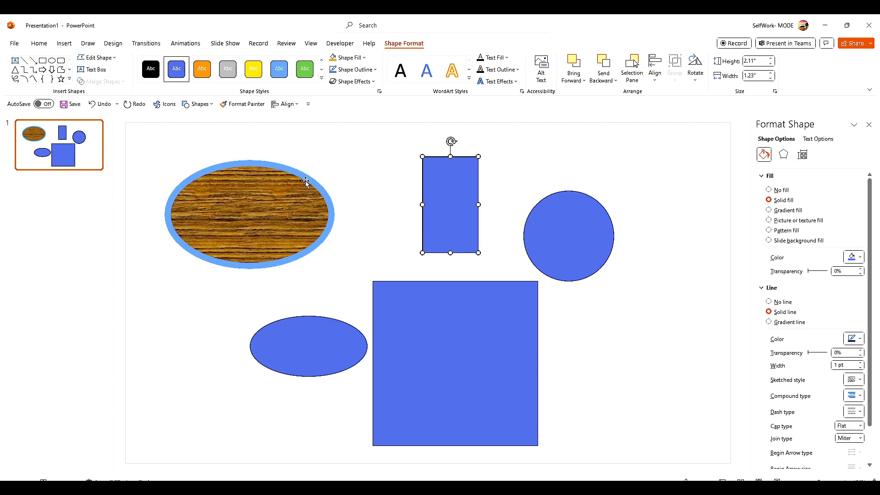
mouse_move(355, 206)
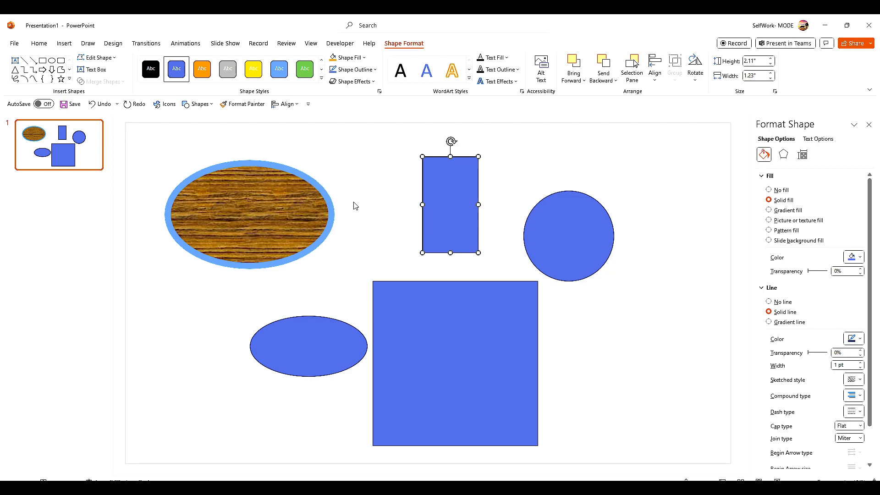
mouse_move(453, 196)
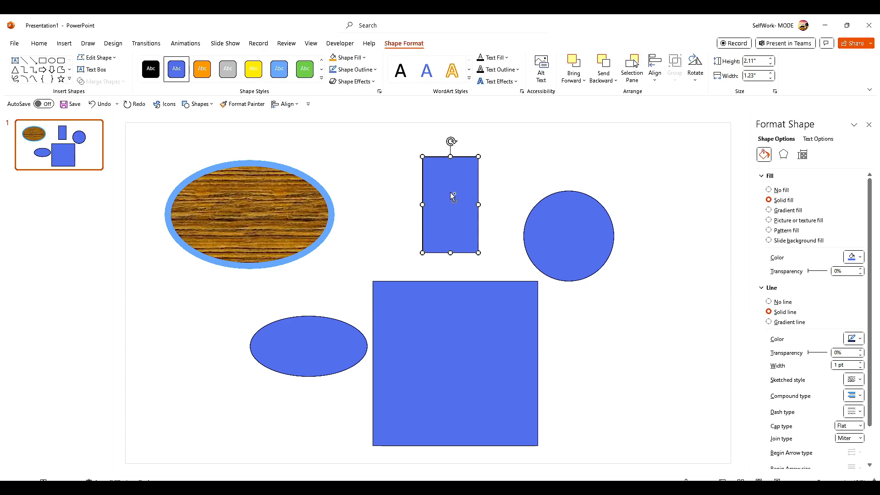
mouse_move(452, 193)
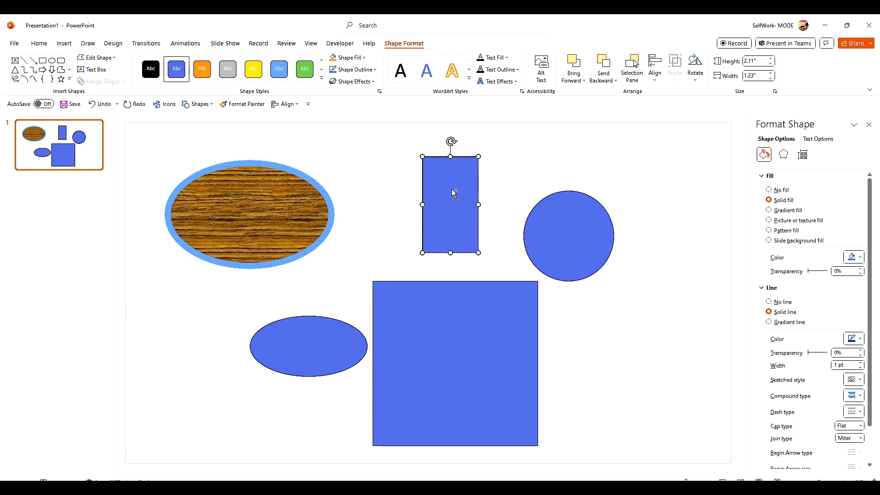
left_click(249, 214)
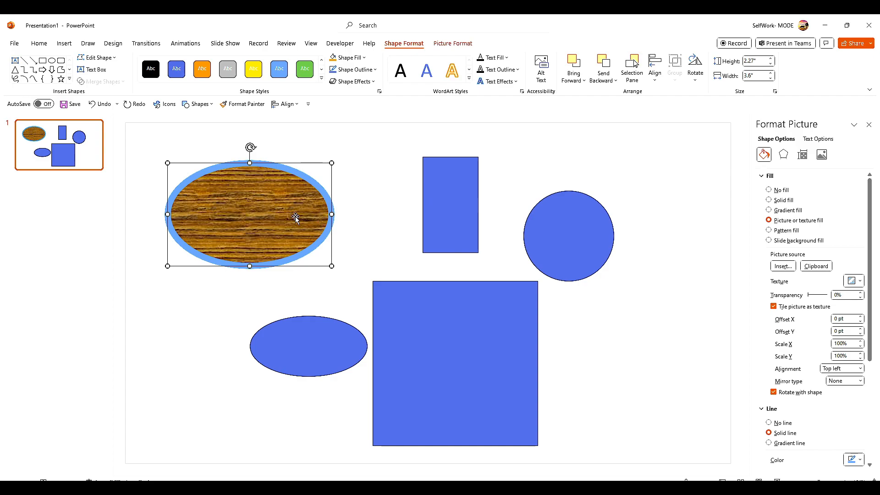
mouse_move(264, 200)
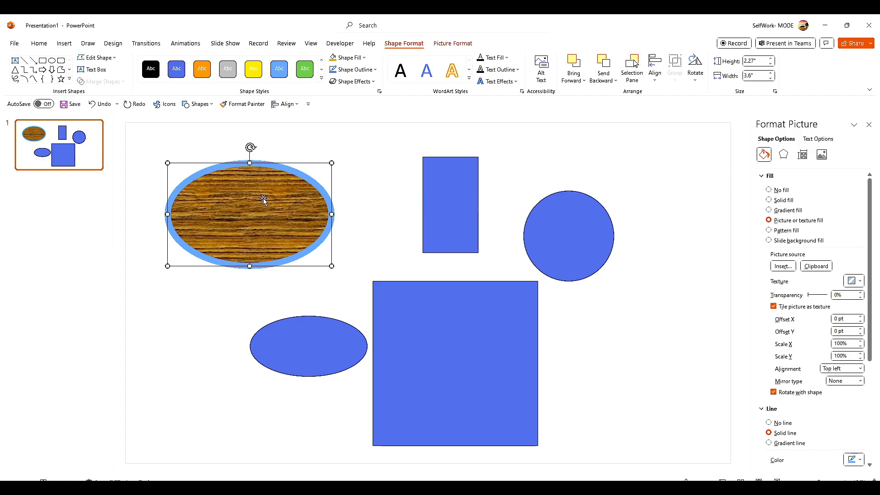
- Use Format Painter to give the remaining shapes the same wood fill and thick blue outline
left_click(449, 204)
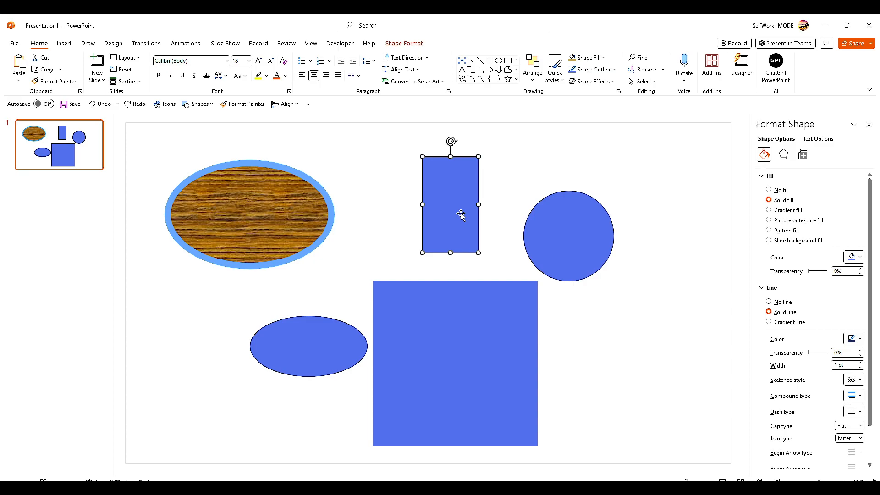
left_click(768, 220)
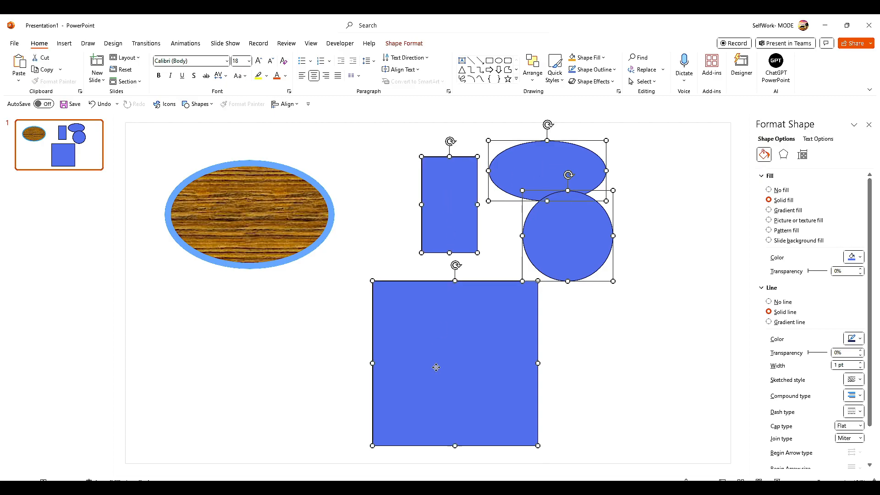
mouse_move(473, 292)
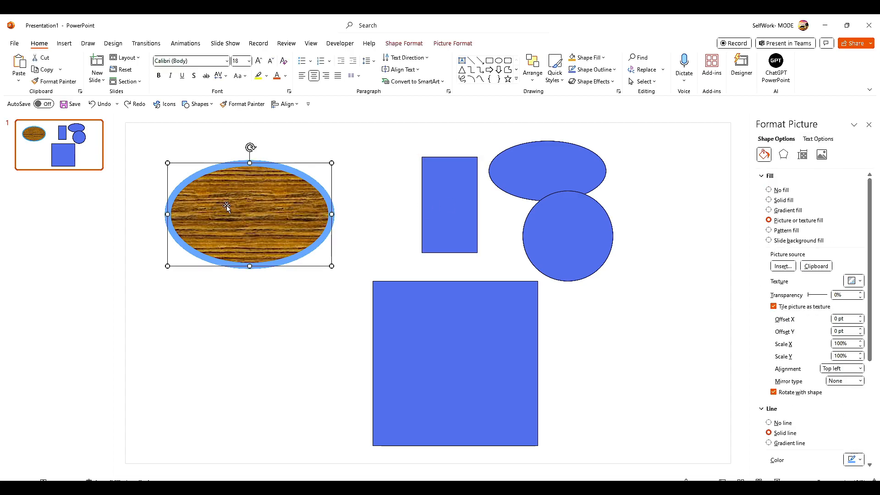
mouse_move(196, 172)
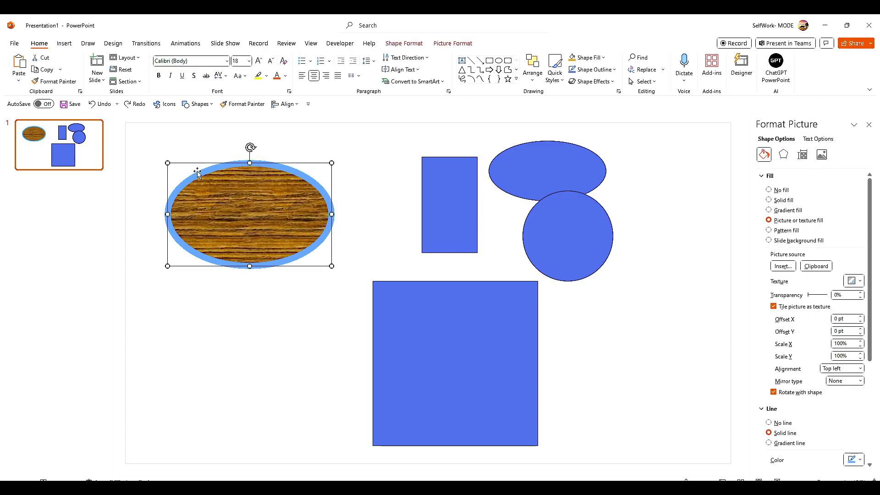
left_click(54, 81)
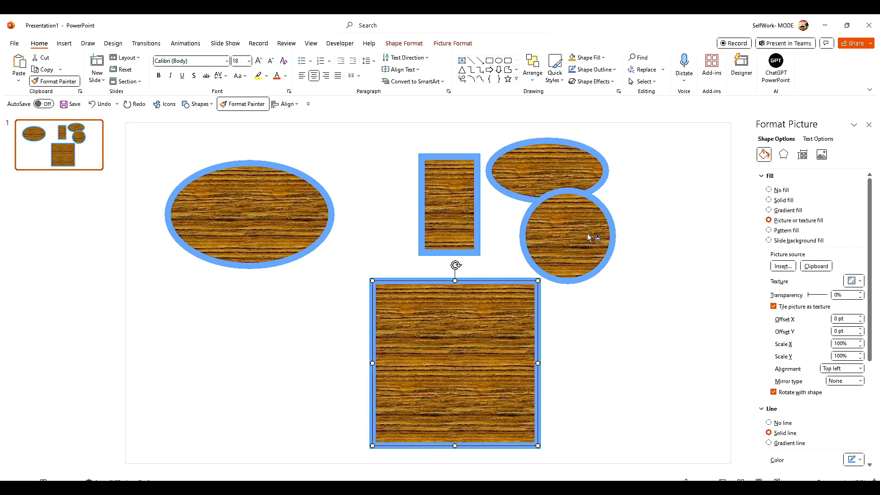
mouse_move(577, 251)
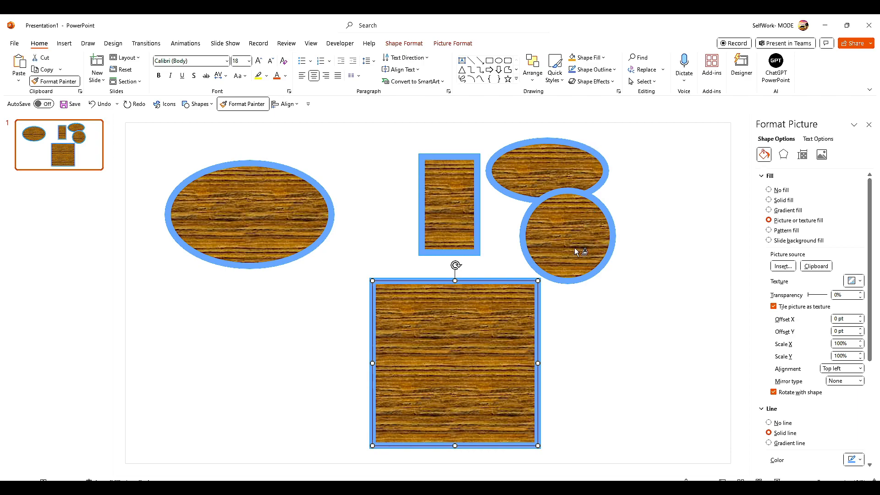
mouse_move(275, 214)
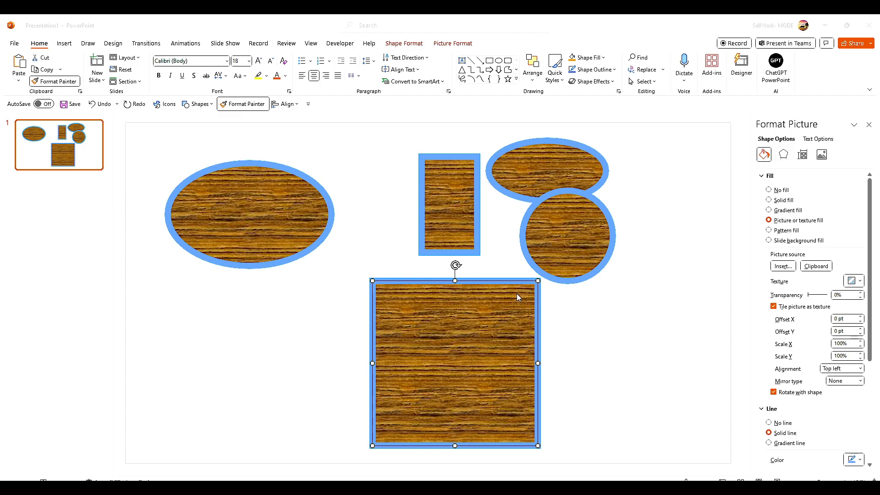
mouse_move(352, 215)
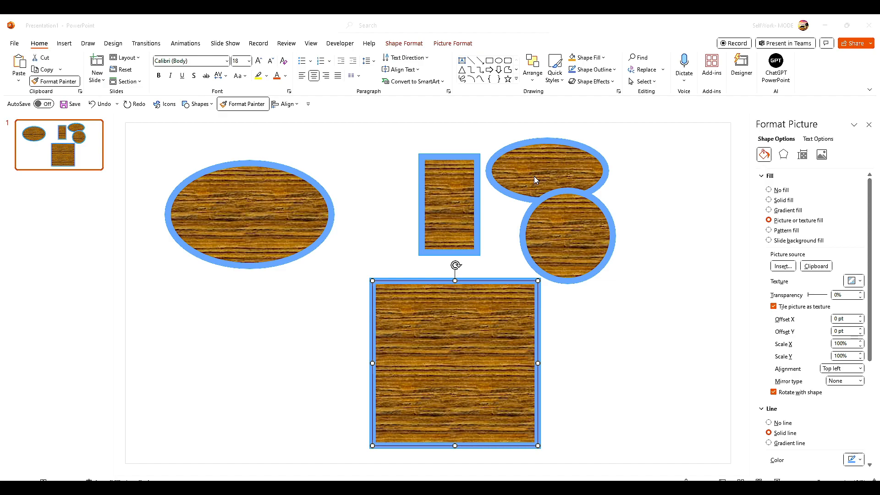
mouse_move(481, 191)
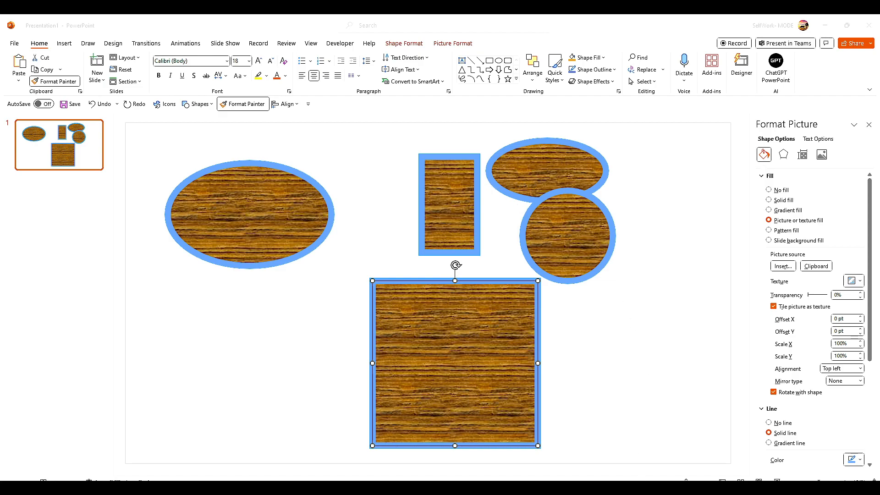
mouse_move(582, 397)
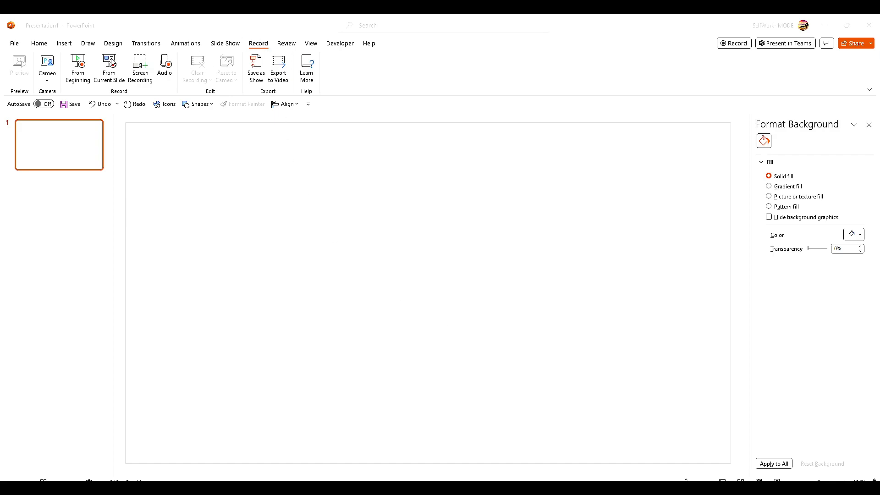
- Start a full-screen Screen Recording from the Record ribbon with audio enabled
left_click(39, 43)
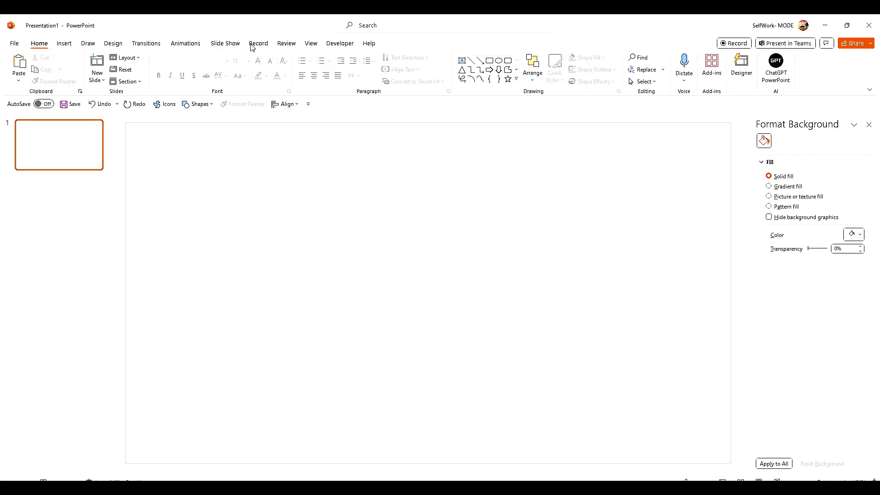
left_click(258, 43)
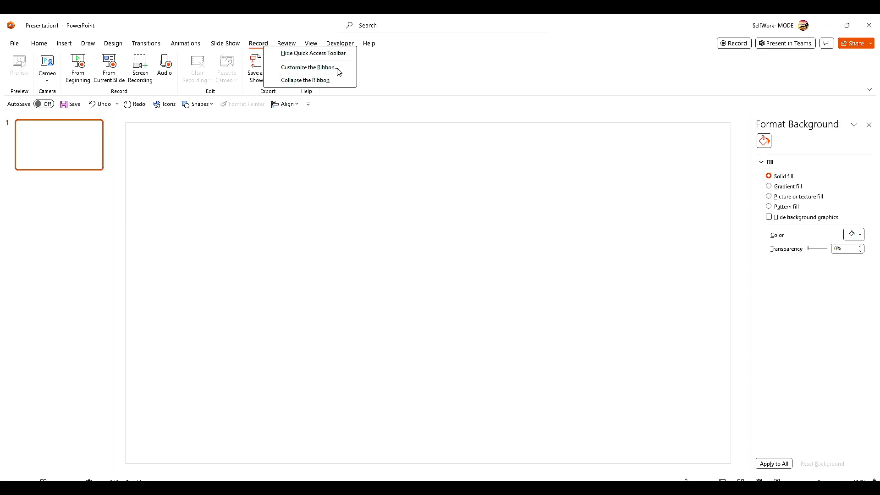
mouse_move(441, 47)
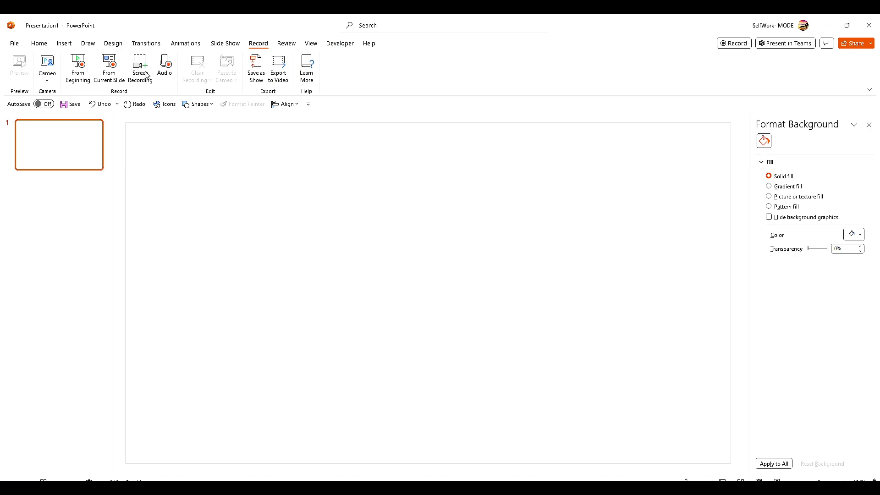
left_click(140, 66)
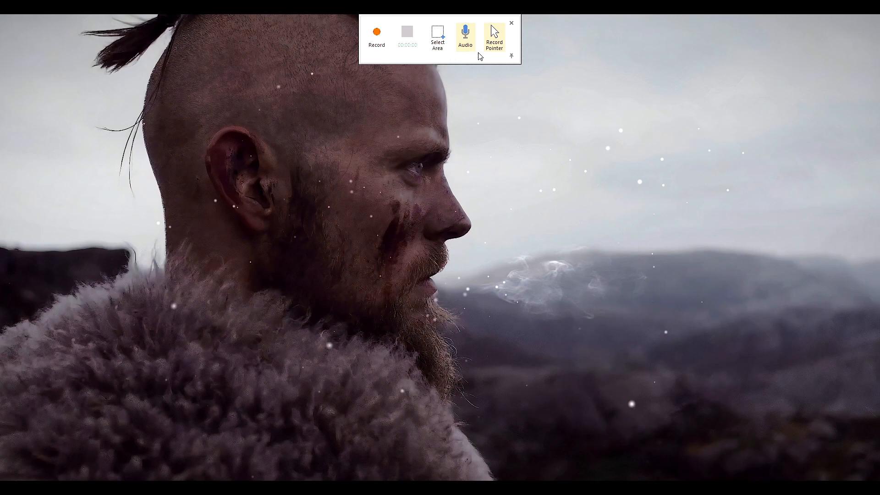
mouse_move(519, 135)
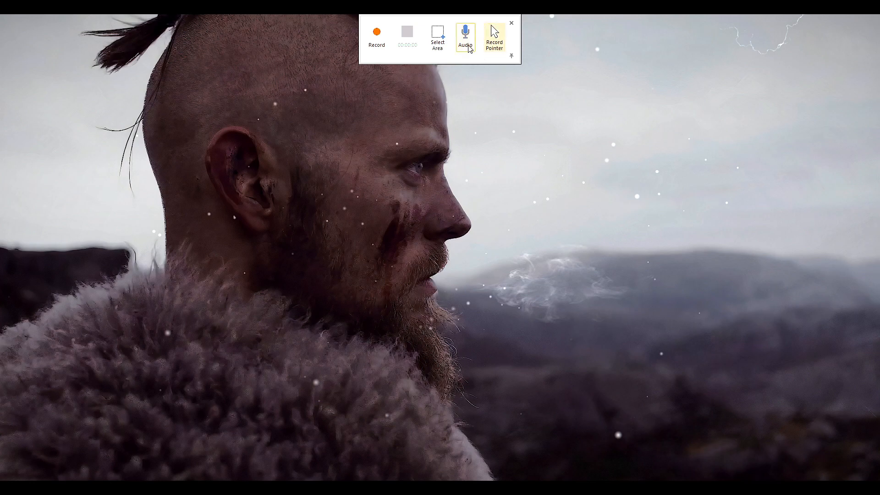
left_click(377, 31)
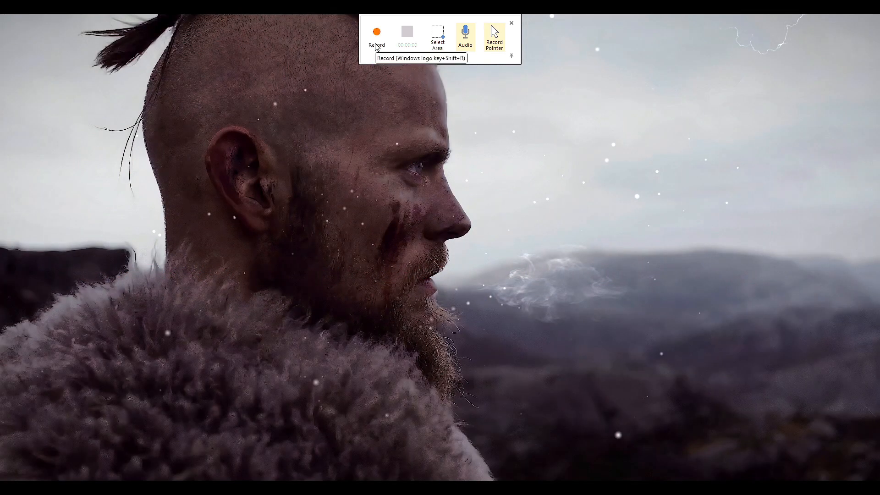
left_click(376, 32)
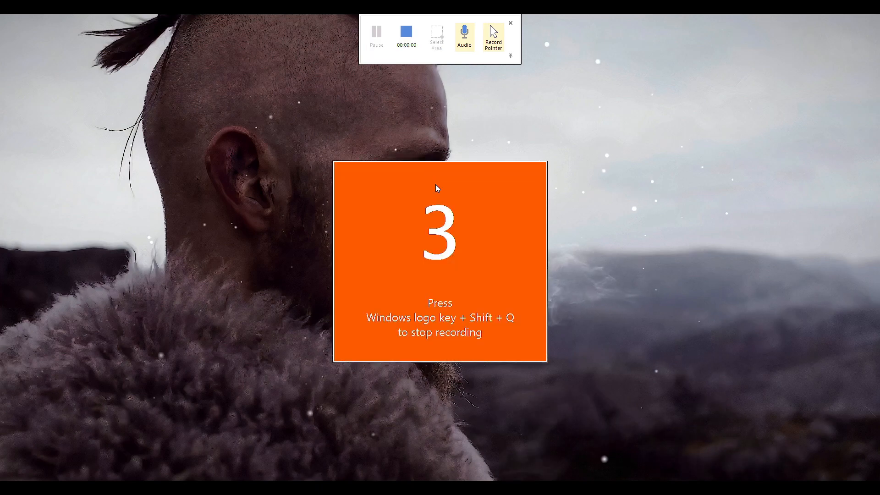